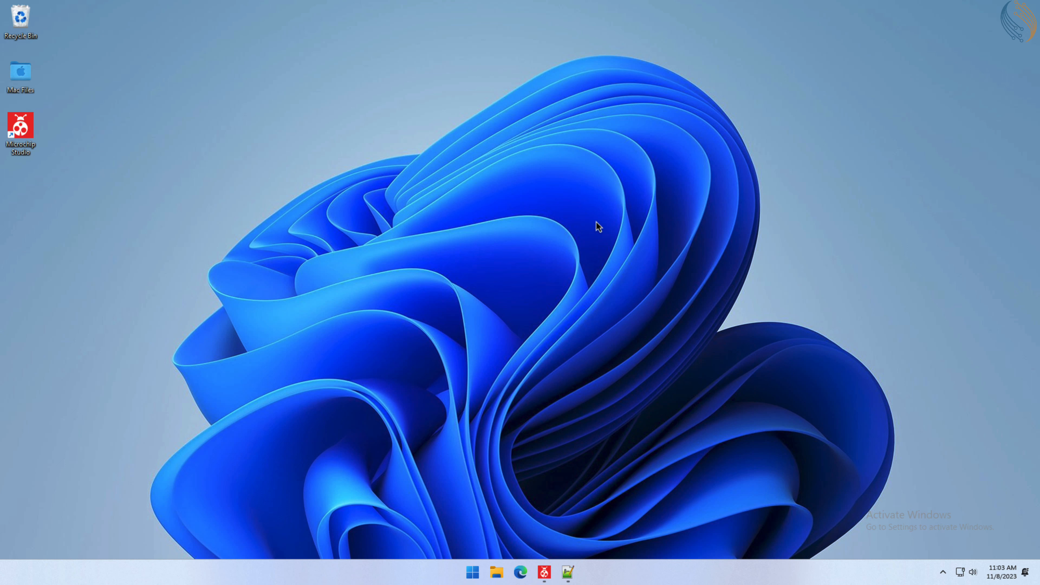
pyautogui.moveTo(523, 251)
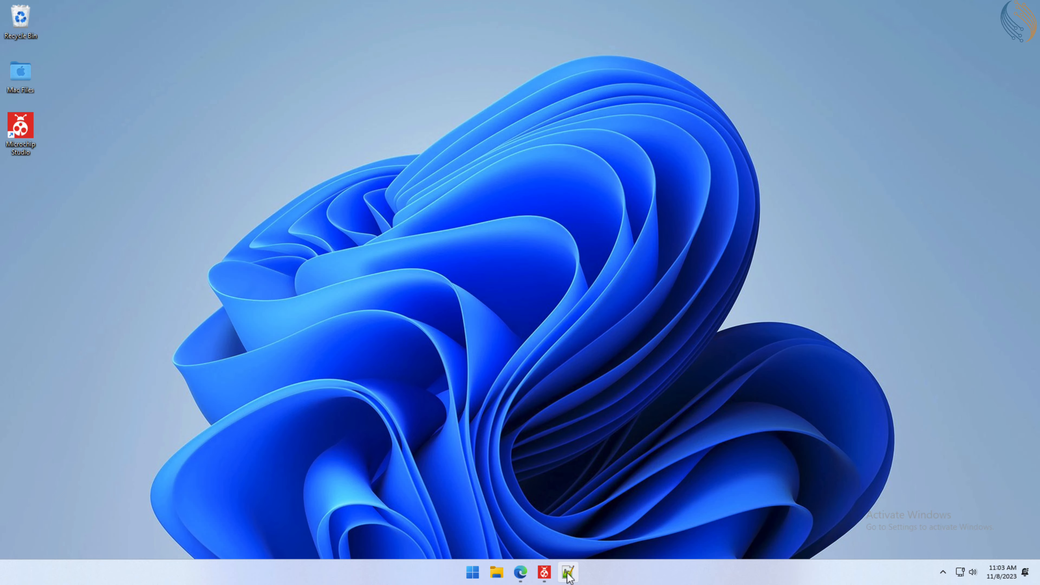
# Review the AVR_UART_Tx main.c transmit code in Notepad++, then return to Microchip Studio.
pyautogui.click(567, 572)
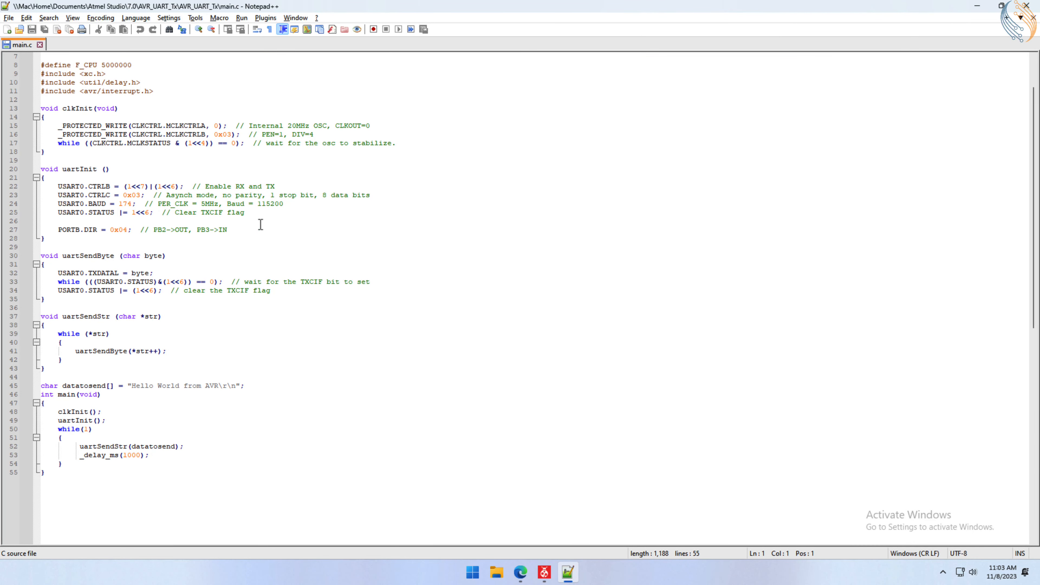
pyautogui.scroll(3)
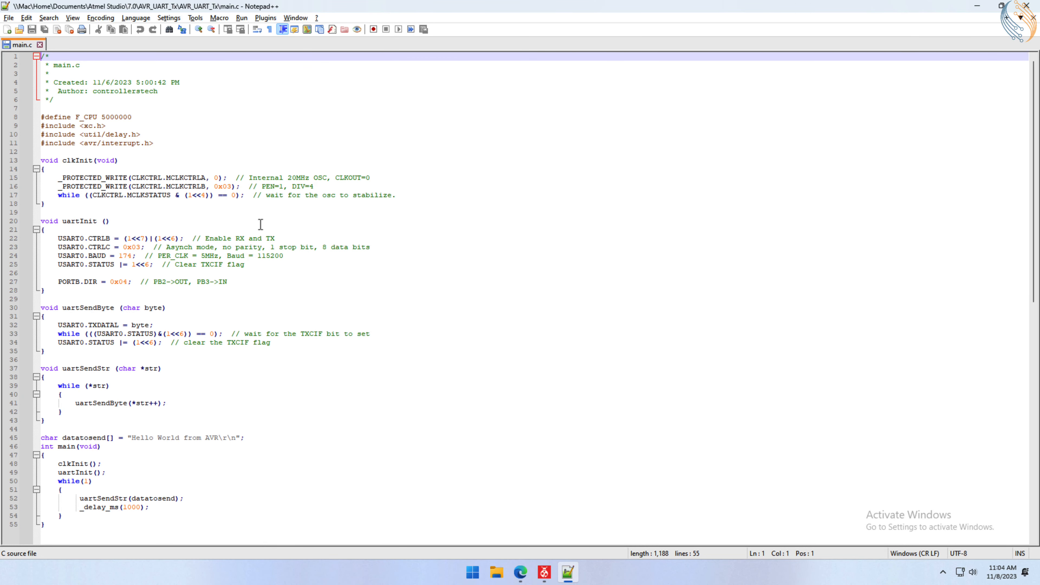
pyautogui.click(544, 572)
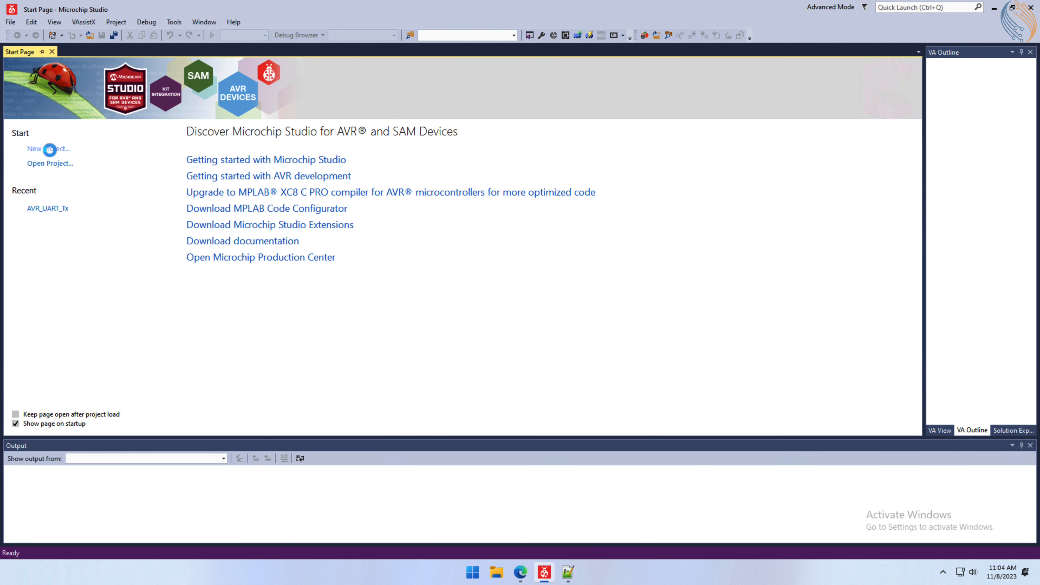
# Create an AVR XC8 C application project named uartReceive targeting the ATtiny817.
pyautogui.click(48, 149)
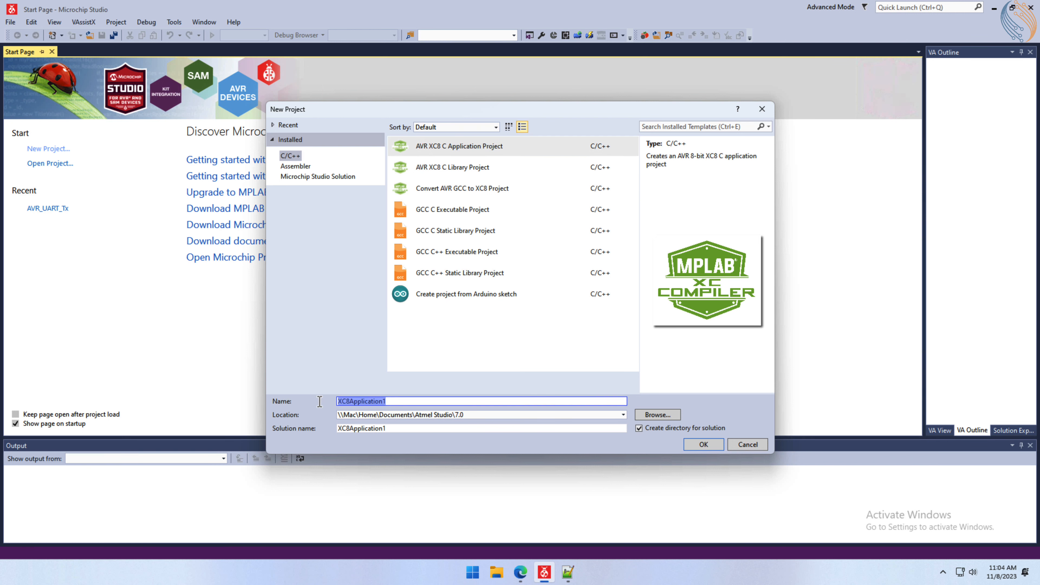
pyautogui.write('uartRece')
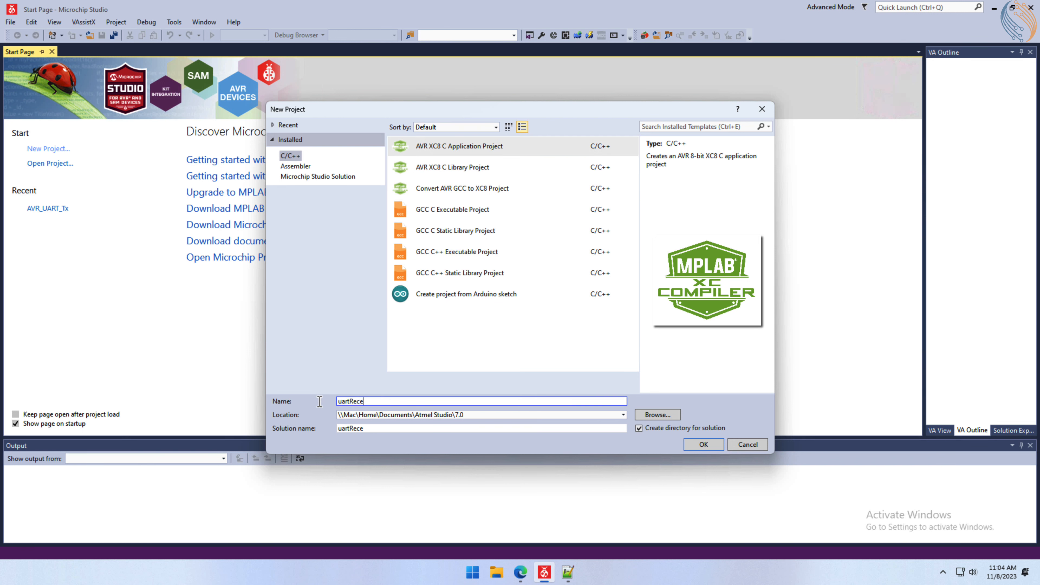
pyautogui.click(702, 444)
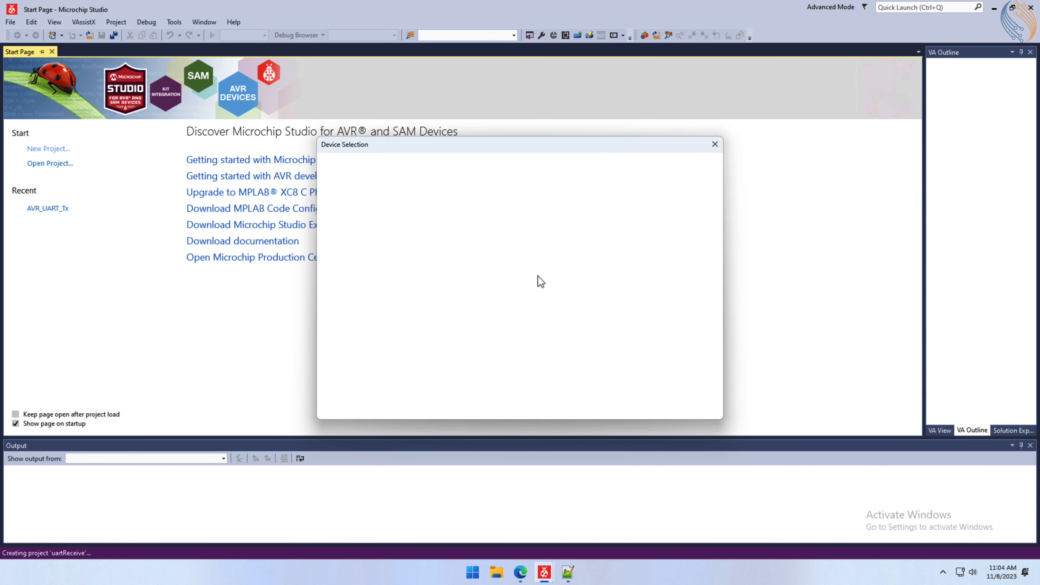
pyautogui.write('81')
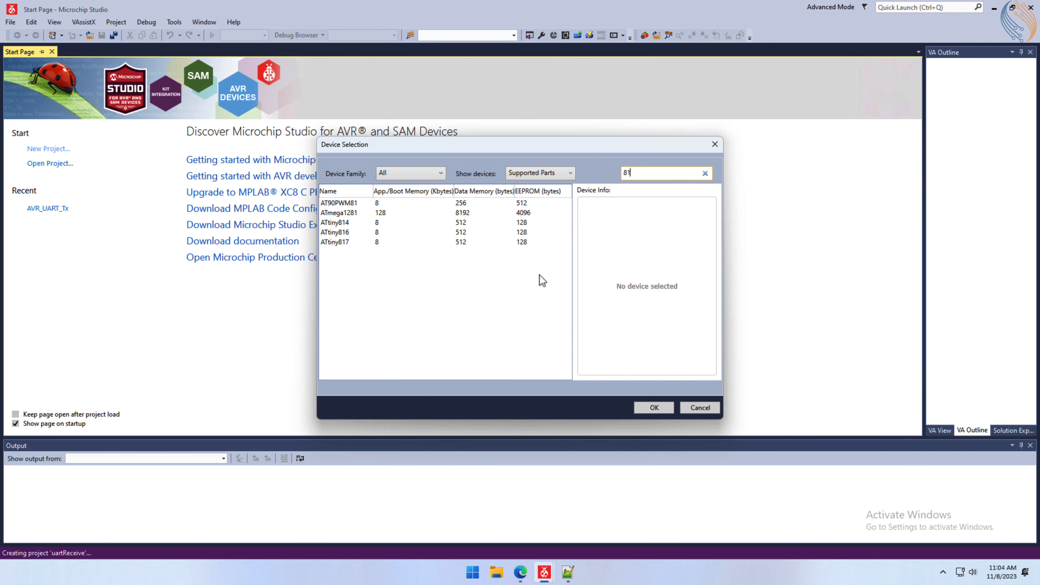
pyautogui.click(653, 408)
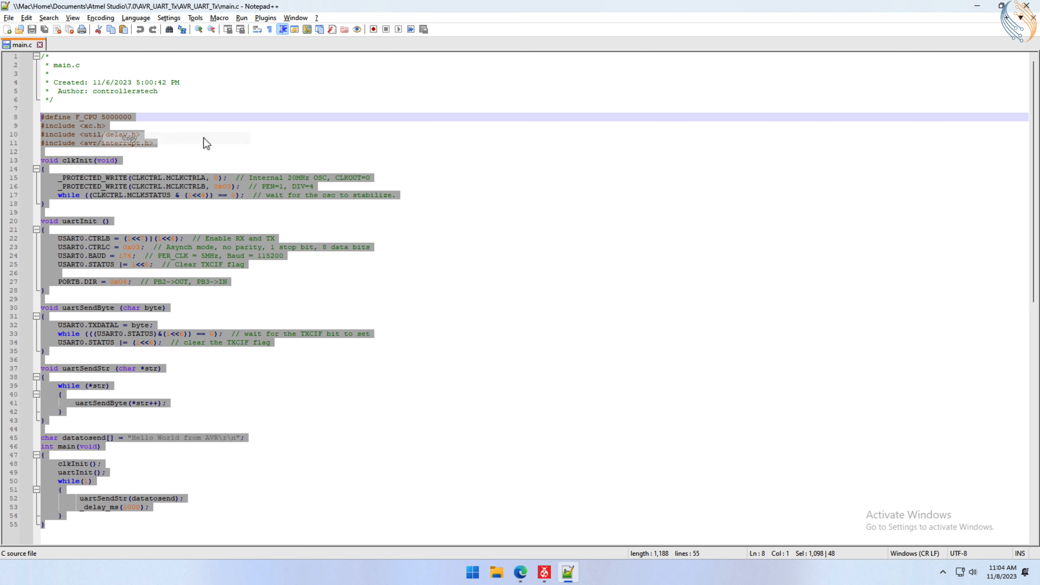
# Paste the UART transmit code into uartReceive's main.c and review it, send calls commented out.
pyautogui.click(544, 571)
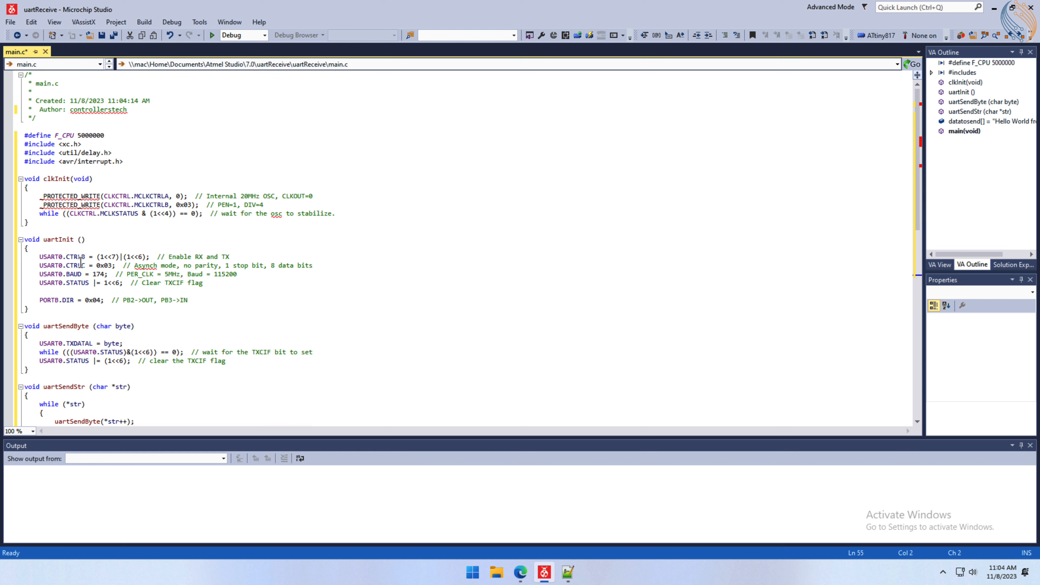
pyautogui.scroll(-3)
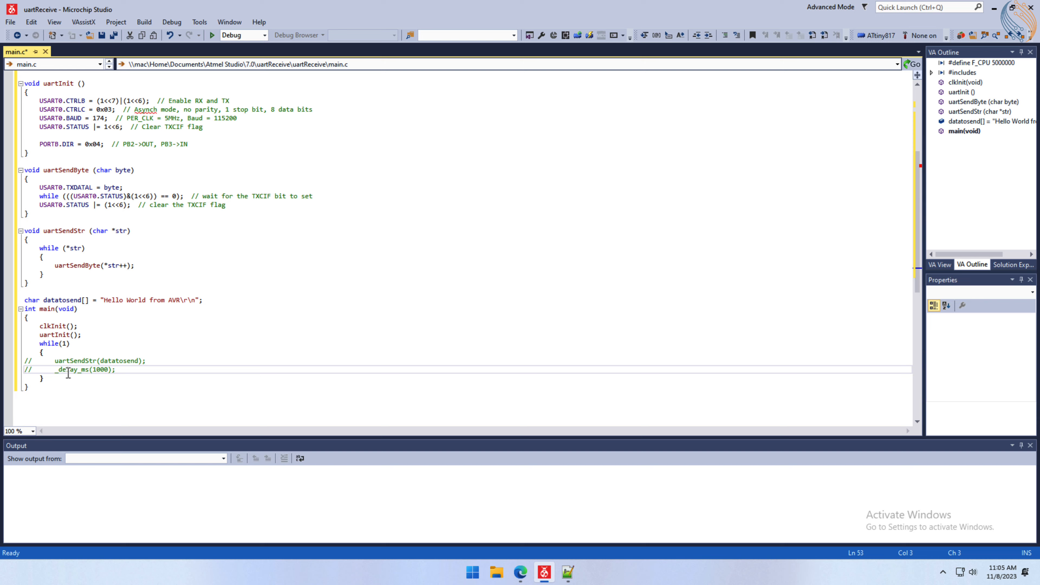
pyautogui.scroll(3)
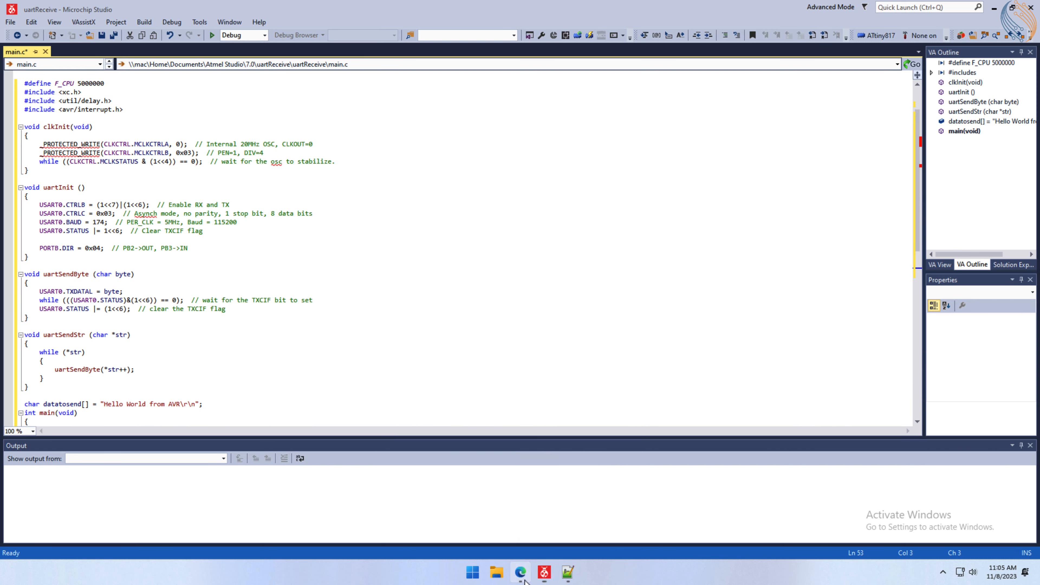
# View the USART RXDATAL register in the ATtiny datasheet and select its DATA[7:0] field.
pyautogui.click(520, 572)
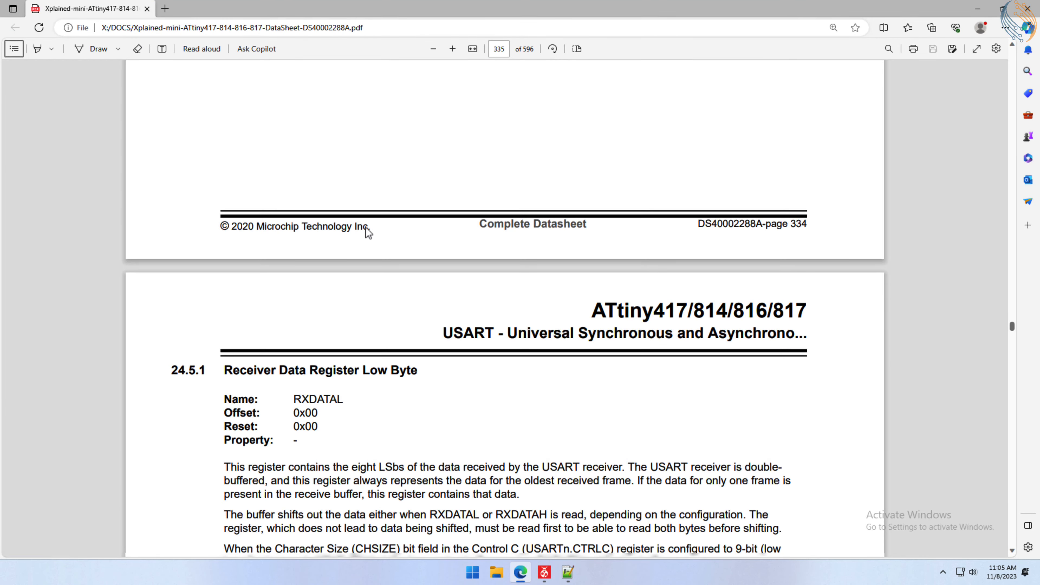
pyautogui.scroll(-3)
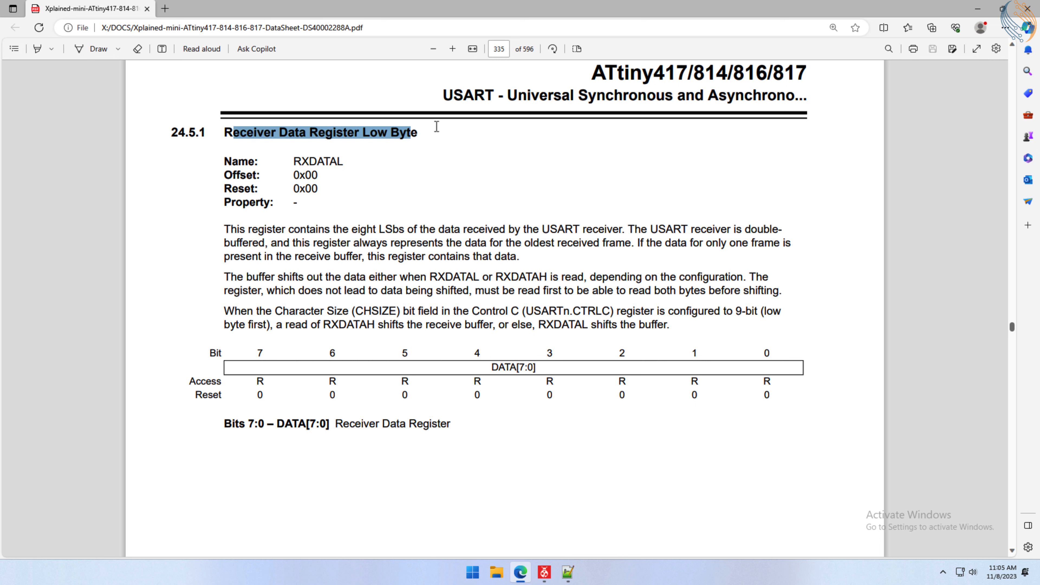
pyautogui.doubleClick(513, 366)
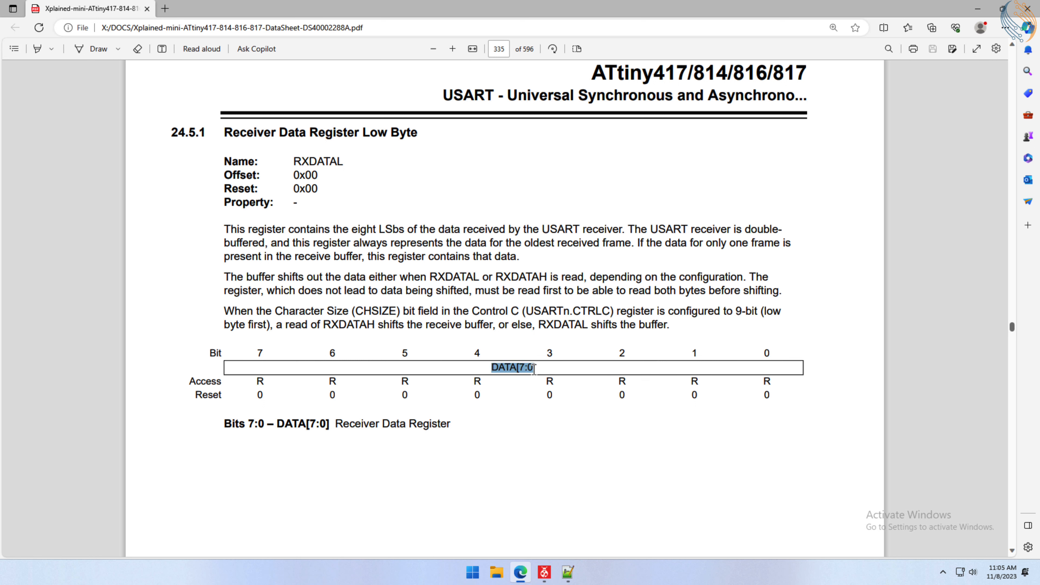
pyautogui.moveTo(341, 160)
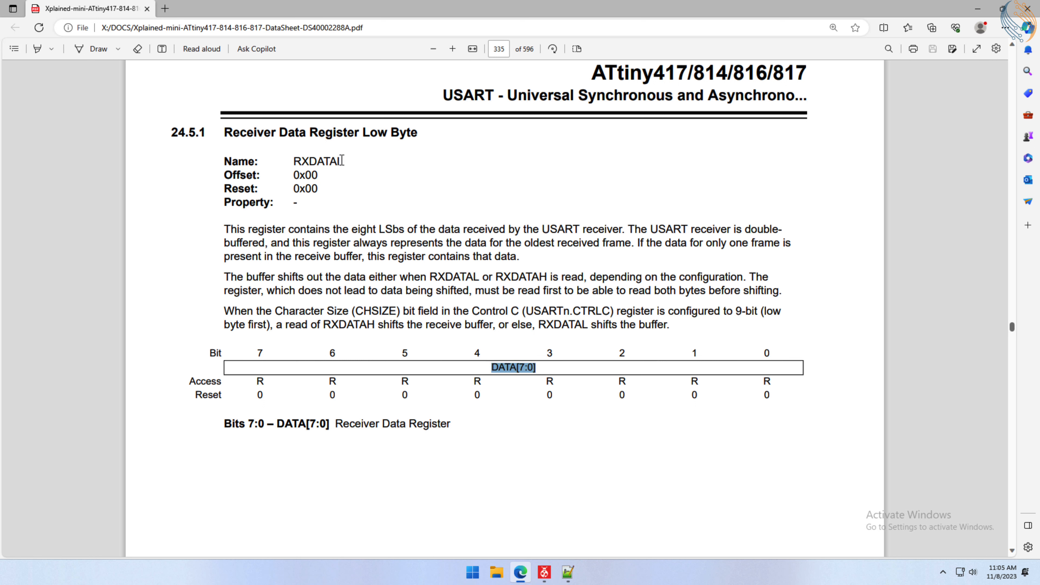
pyautogui.scroll(-3)
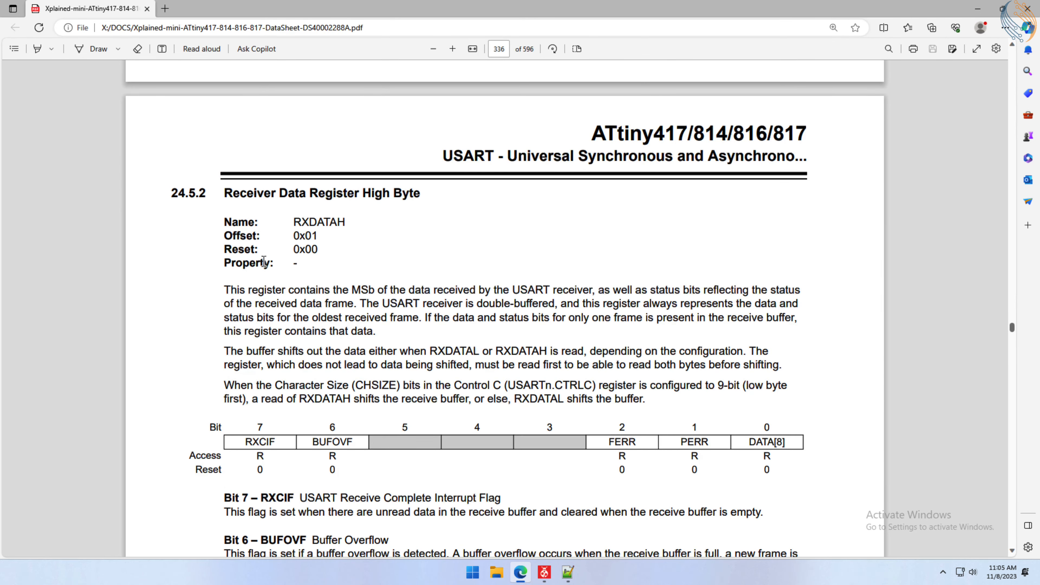
pyautogui.moveTo(756, 446)
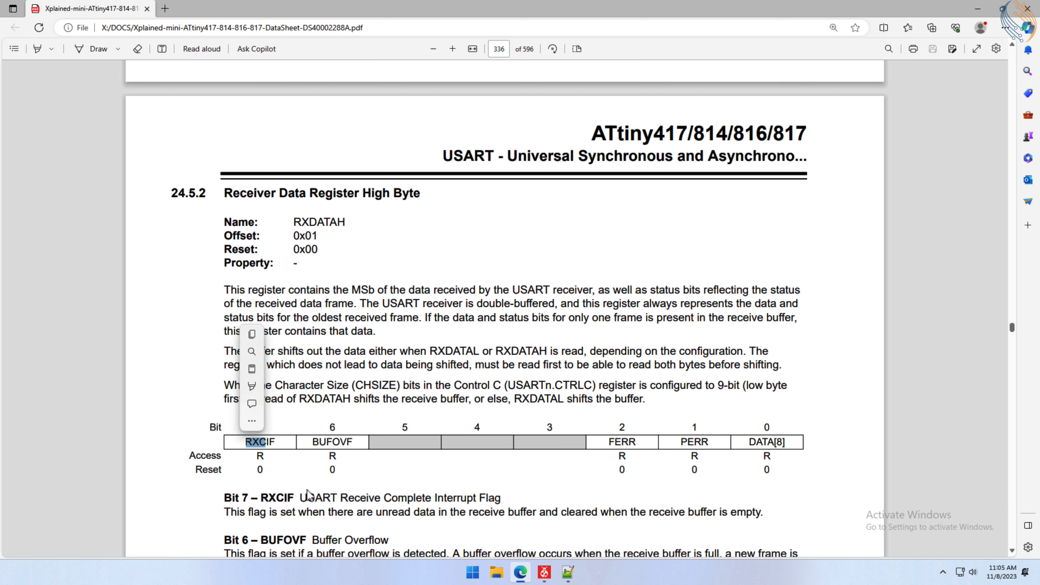
# Continue through RXDATAH and STATUS to the CTRLA register's Receive Complete Interrupt Enable bit.
pyautogui.scroll(-3)
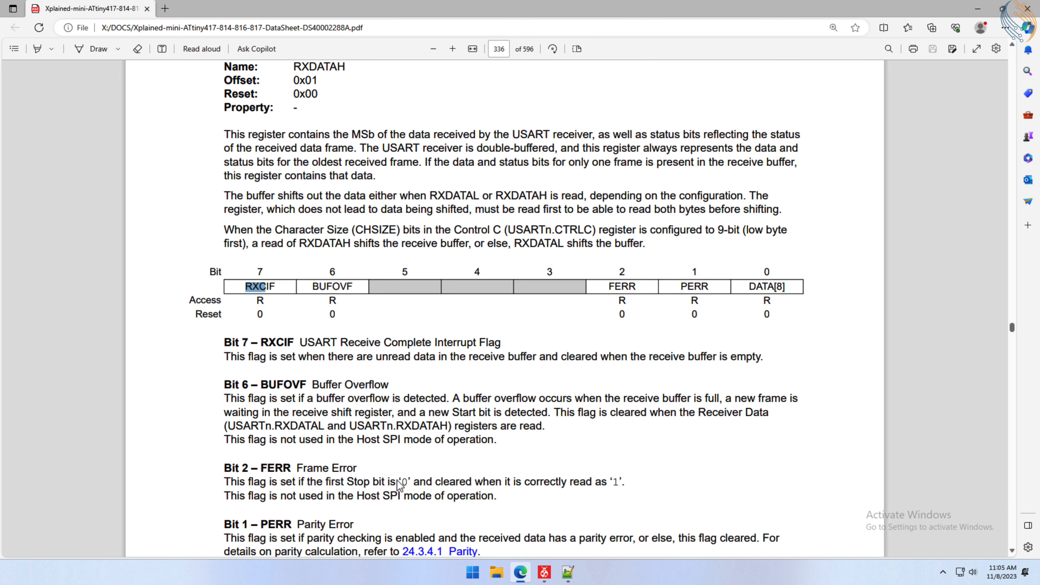
pyautogui.scroll(-3)
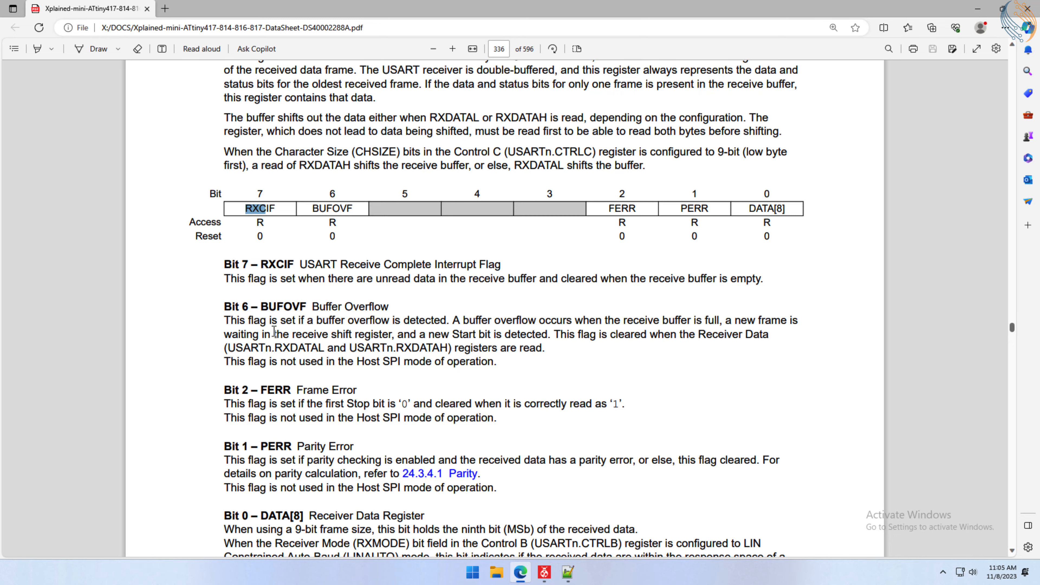
pyautogui.scroll(-3)
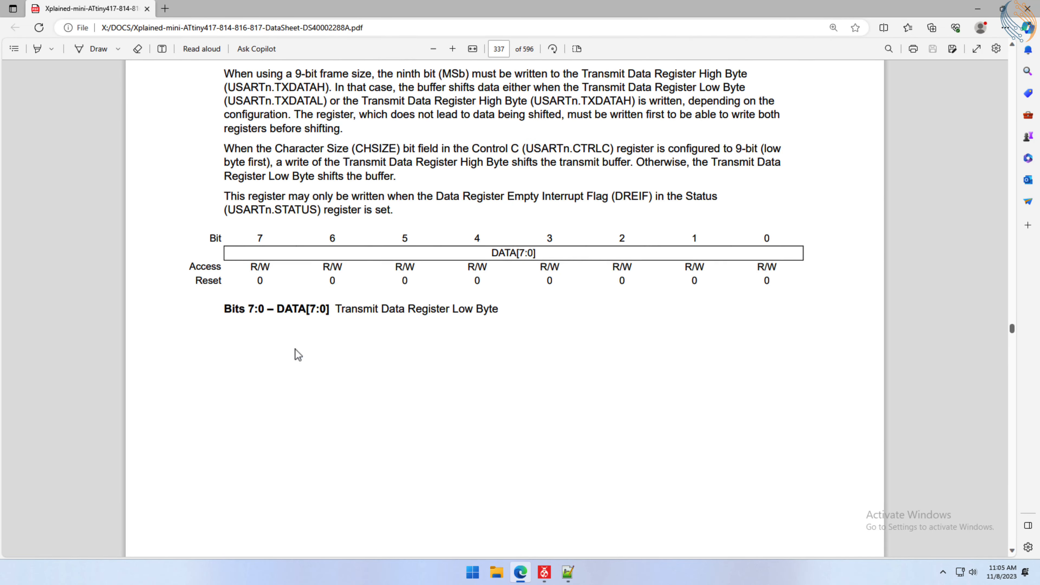
pyautogui.scroll(-3)
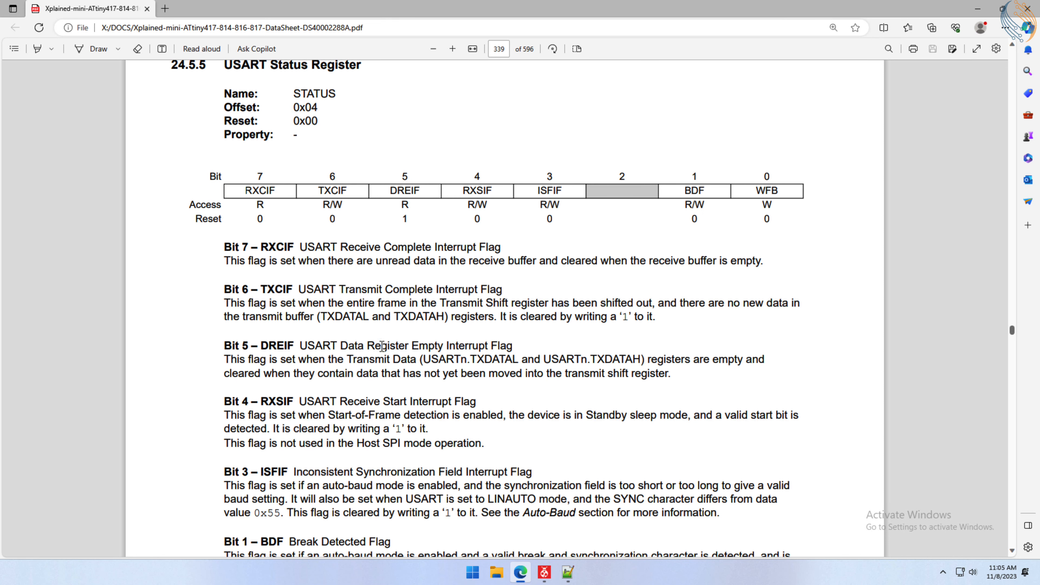
pyautogui.scroll(-3)
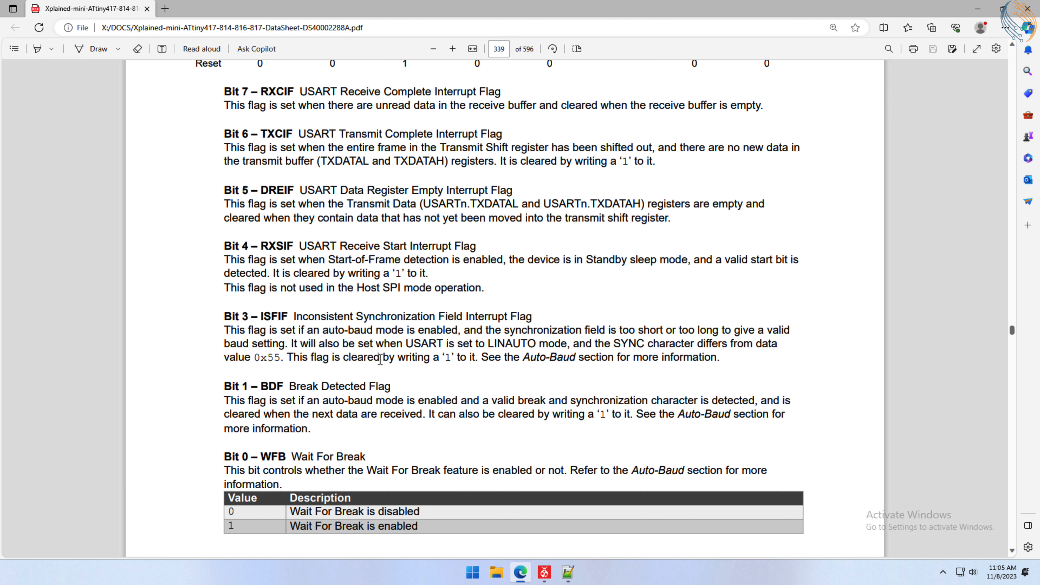
pyautogui.scroll(-3)
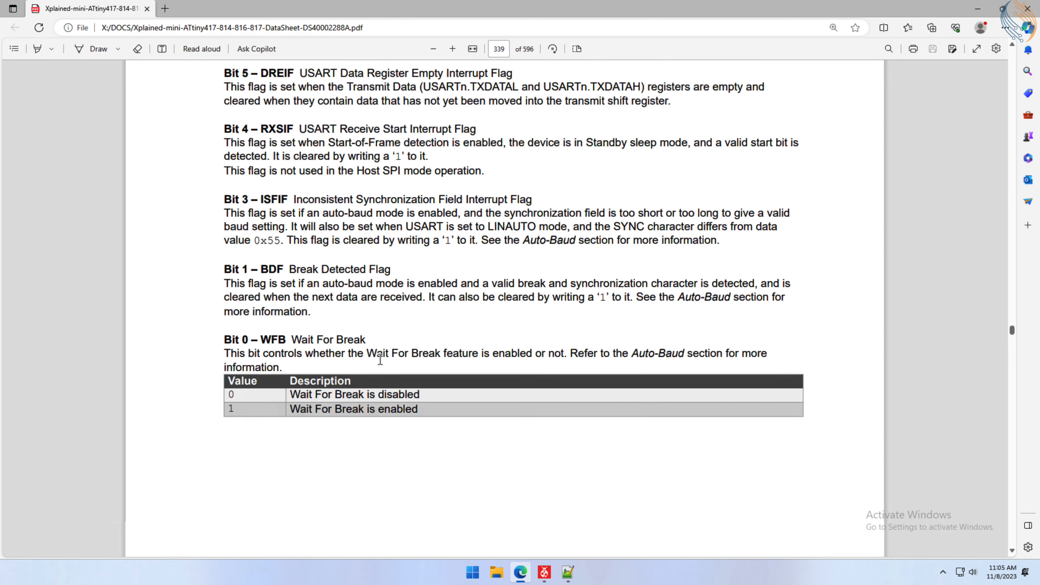
pyautogui.scroll(-3)
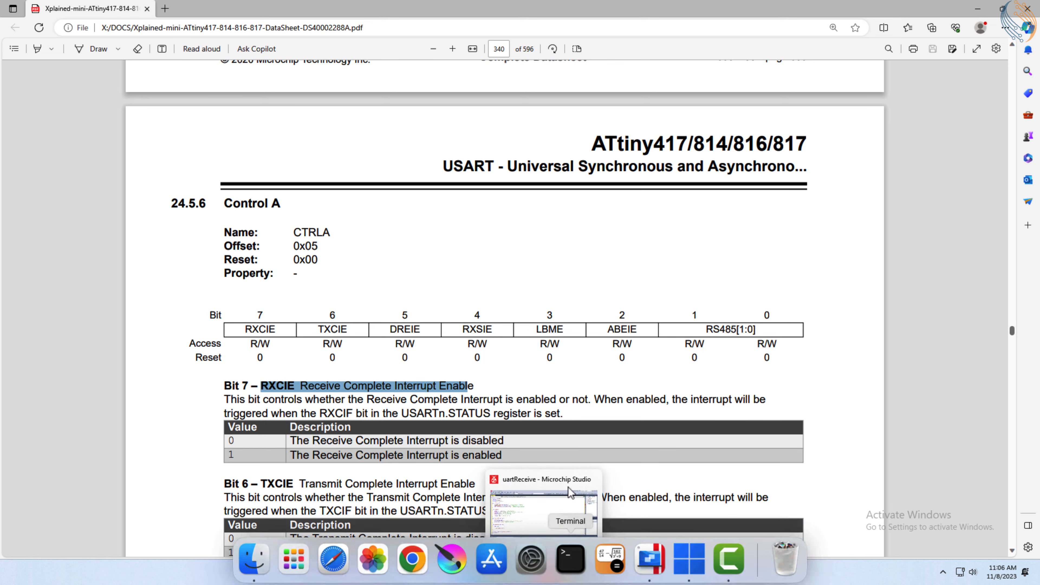
# Set USART0.CTRLA in uartInit to enable the Receive Complete interrupt, commented '// Enable RXCIE Interrupt'.
pyautogui.click(541, 504)
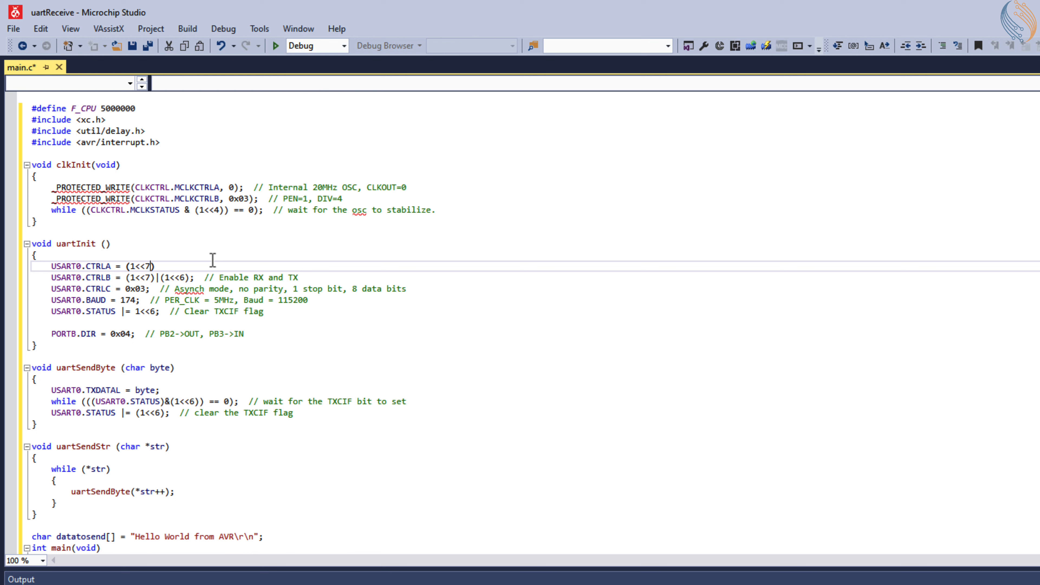
pyautogui.write(';  // Enable RXCIE')
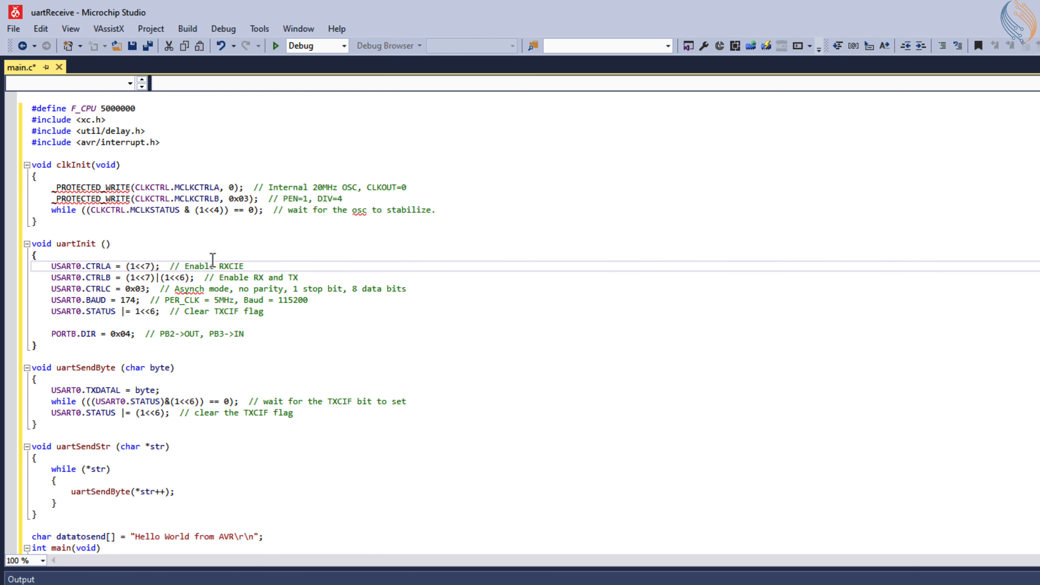
pyautogui.write('Interrupt')
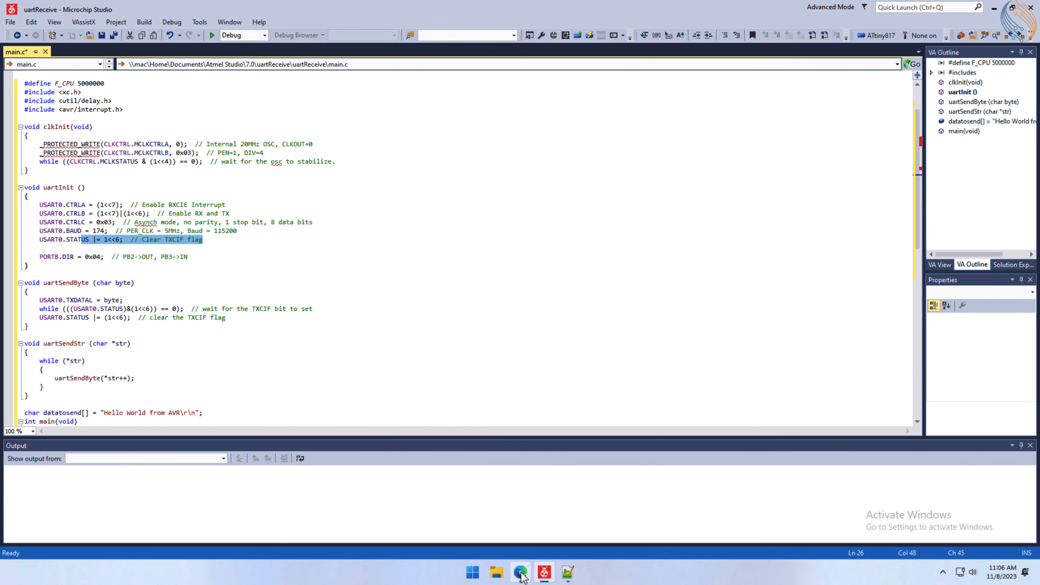
# Check the USART STATUS register note on when RXCIF clears, then return to the code.
pyautogui.click(520, 572)
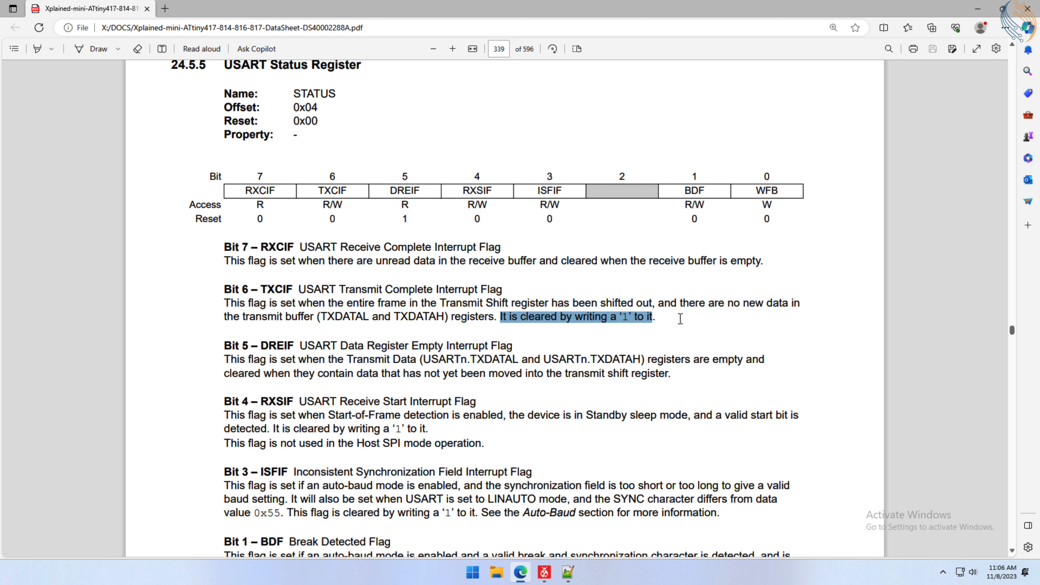
pyautogui.scroll(-3)
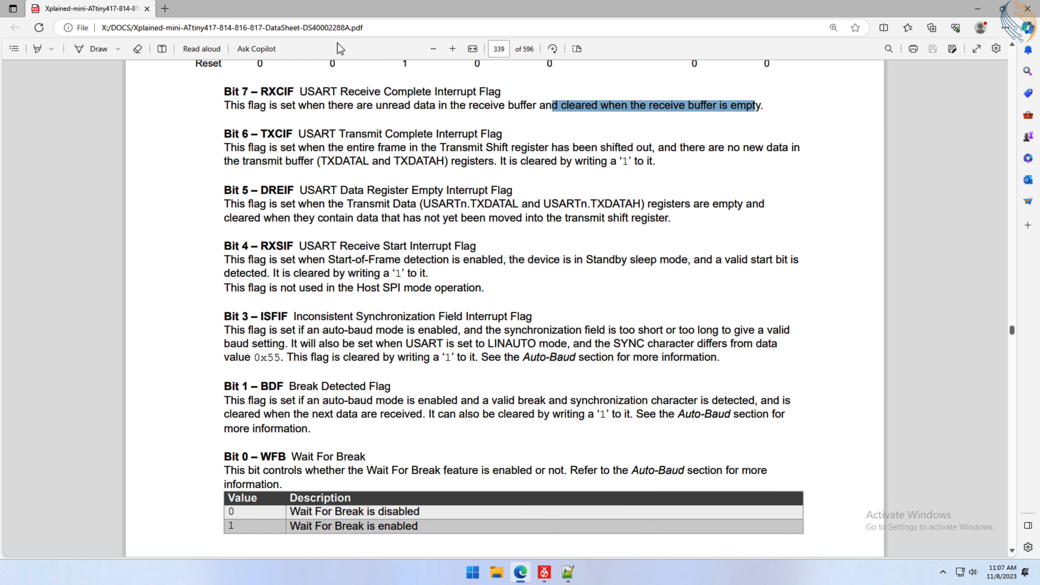
pyautogui.click(544, 572)
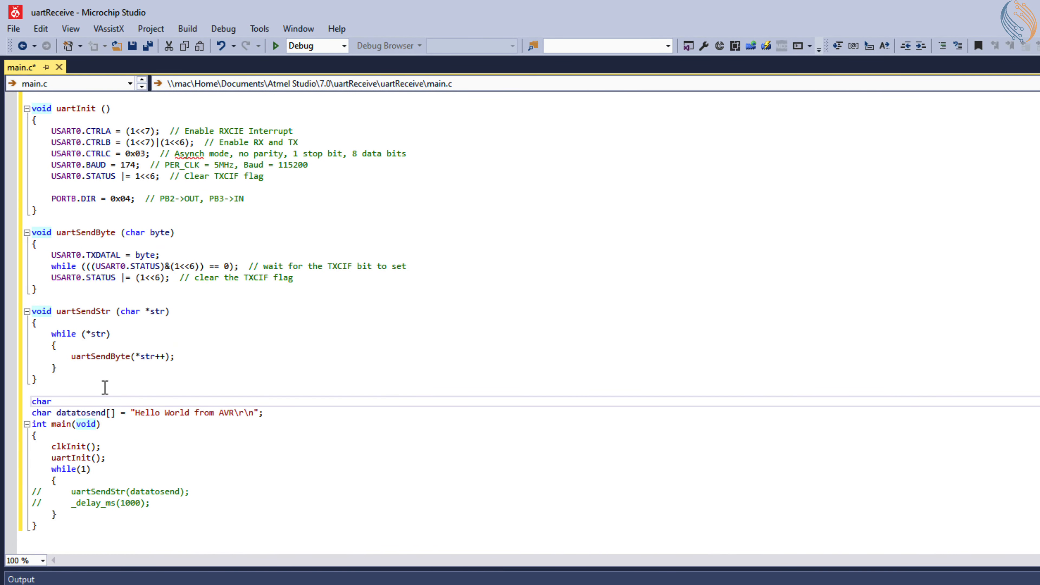
# Declare global 'int indx = 0;' and 'char RxData[10];' above datatosend in main.c.
pyautogui.write('RxData[]')
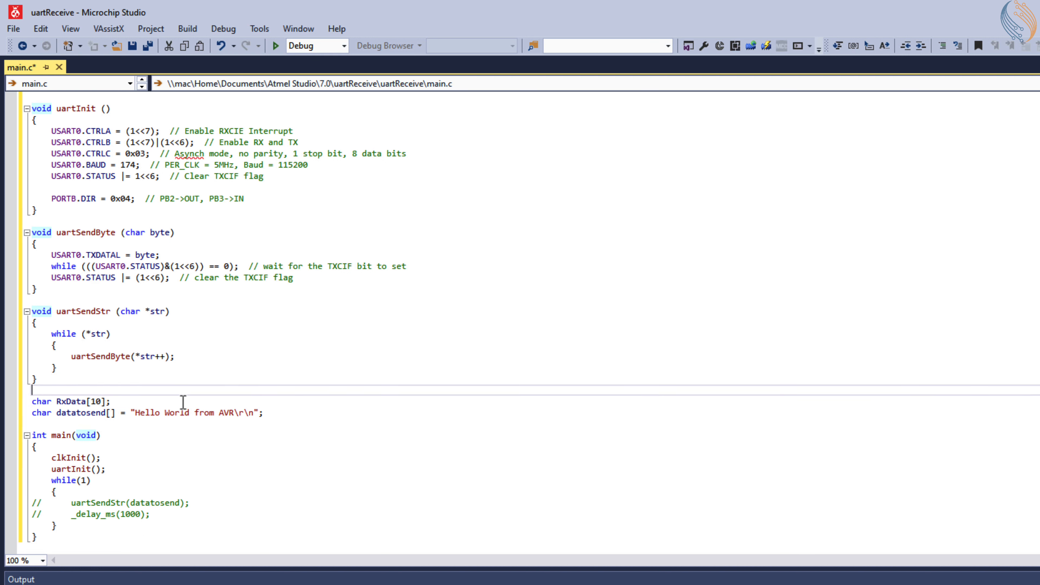
pyautogui.write('int indx =-')
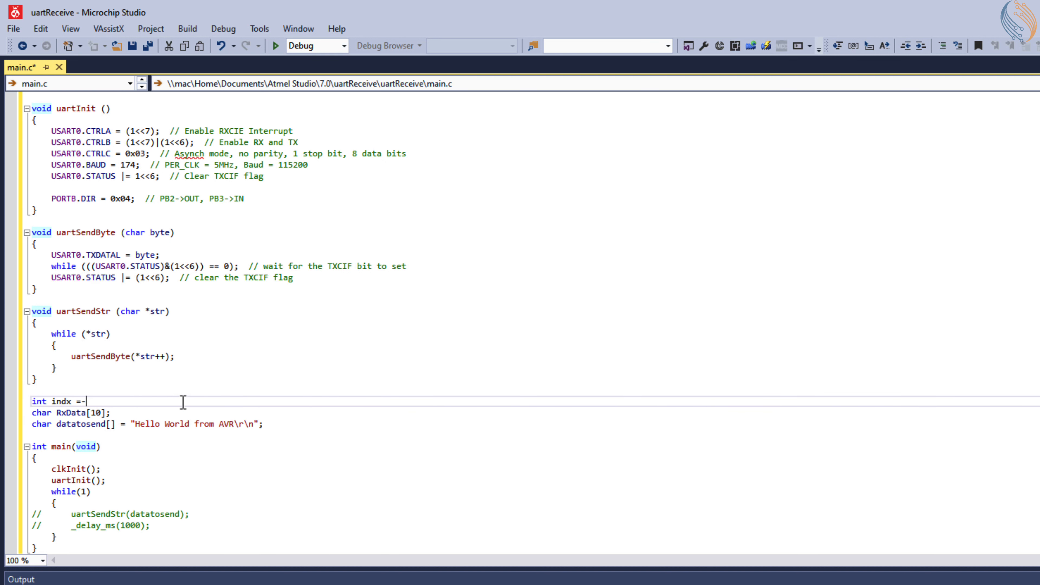
pyautogui.write('0;')
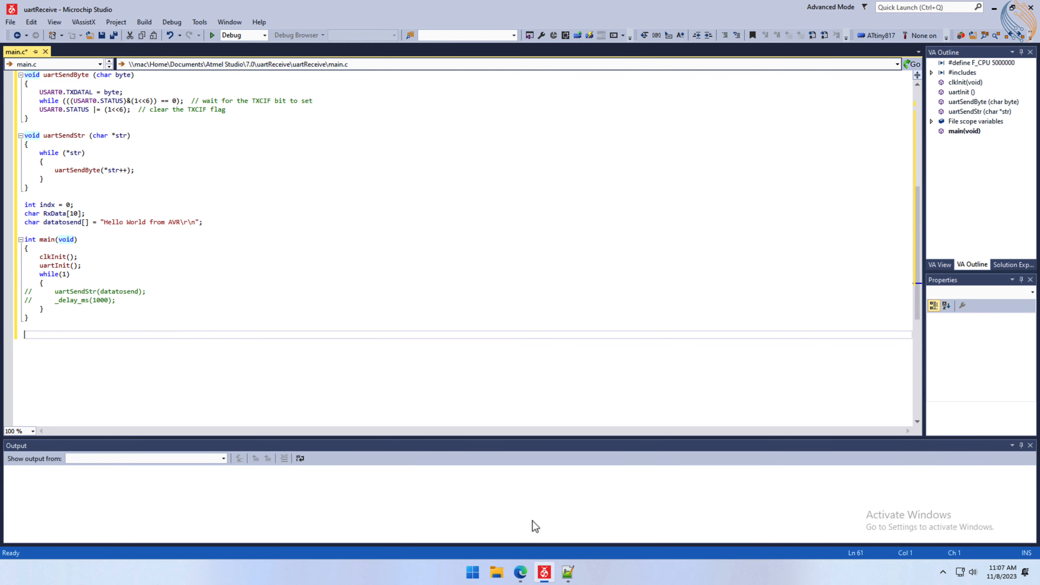
pyautogui.click(520, 572)
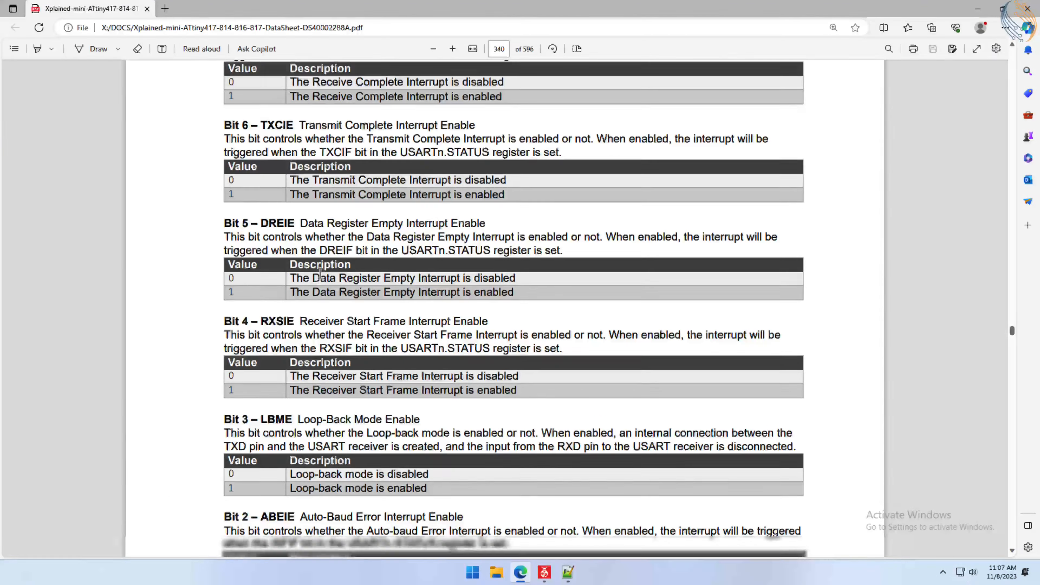
# Locate the USART0_RXC entry in the datasheet's Table 7-2 interrupt vector mapping via the Peripherals and Architecture chapter.
pyautogui.scroll(3)
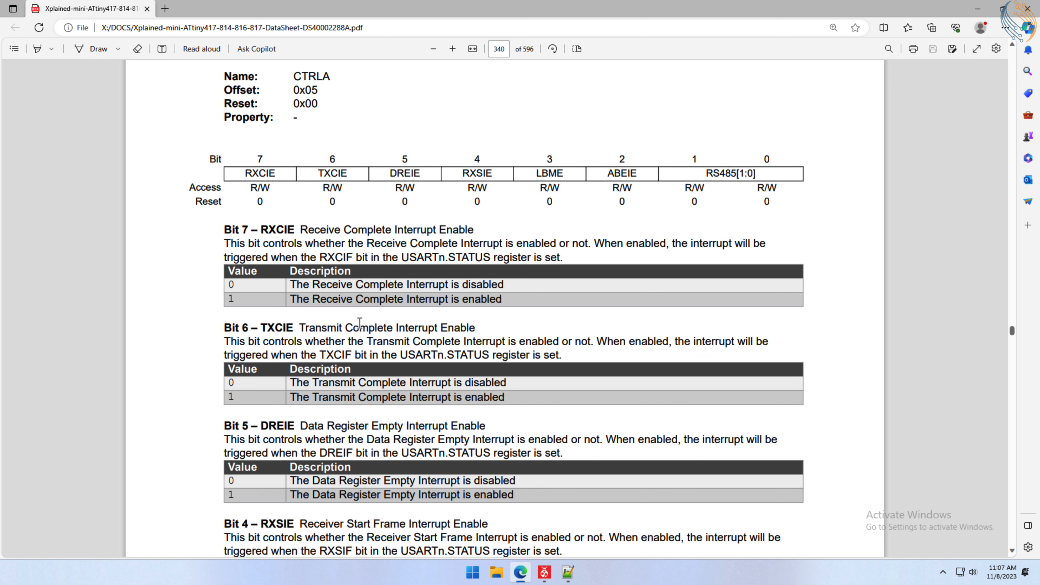
pyautogui.click(13, 49)
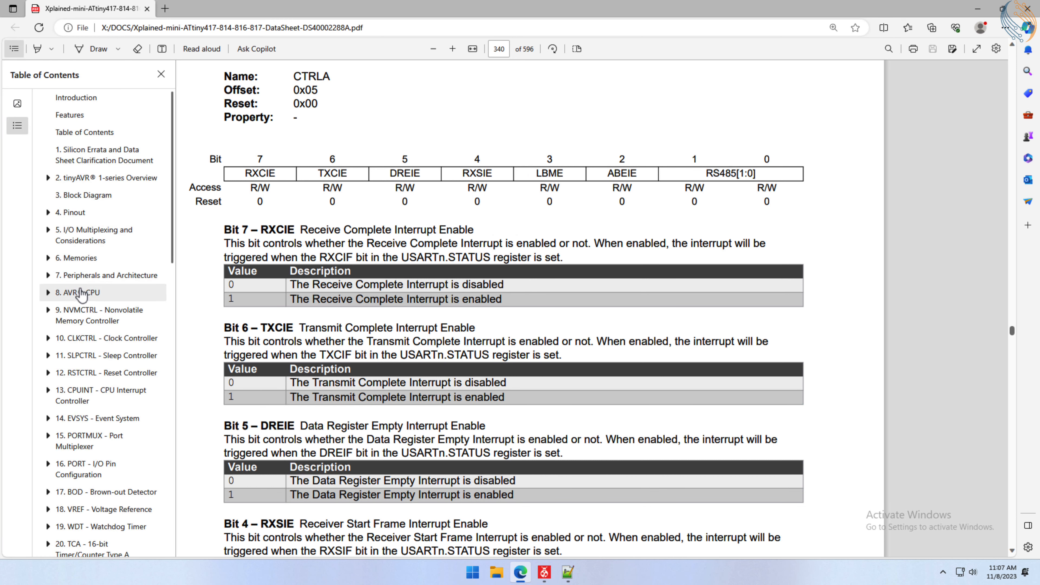
pyautogui.click(105, 274)
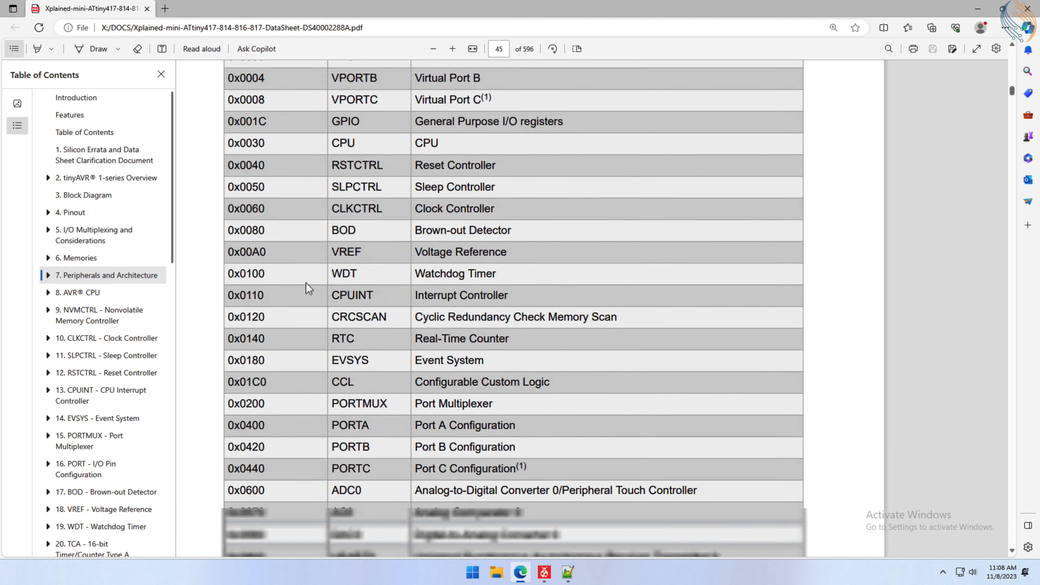
pyautogui.scroll(-3)
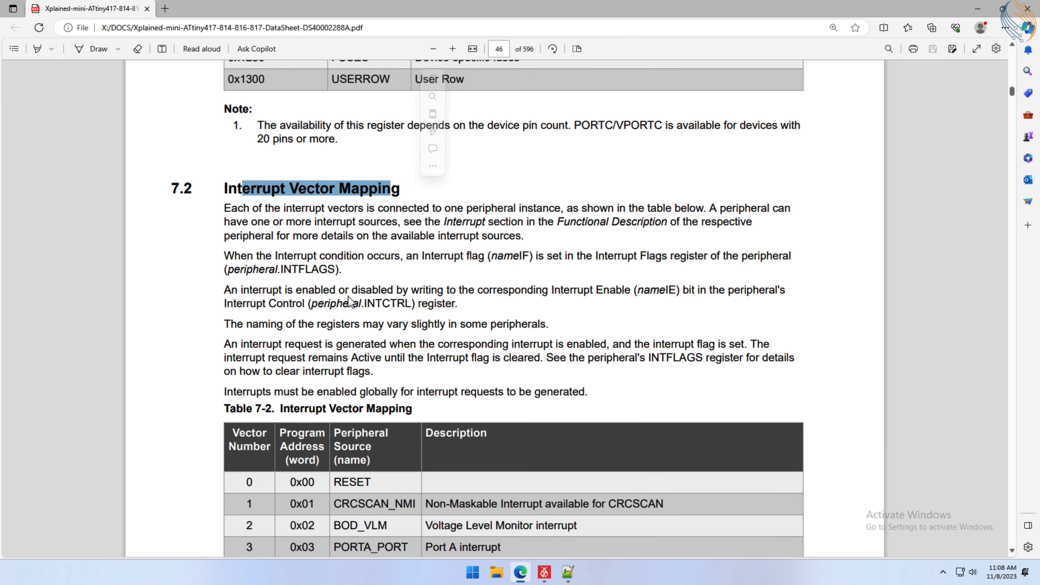
pyautogui.scroll(-3)
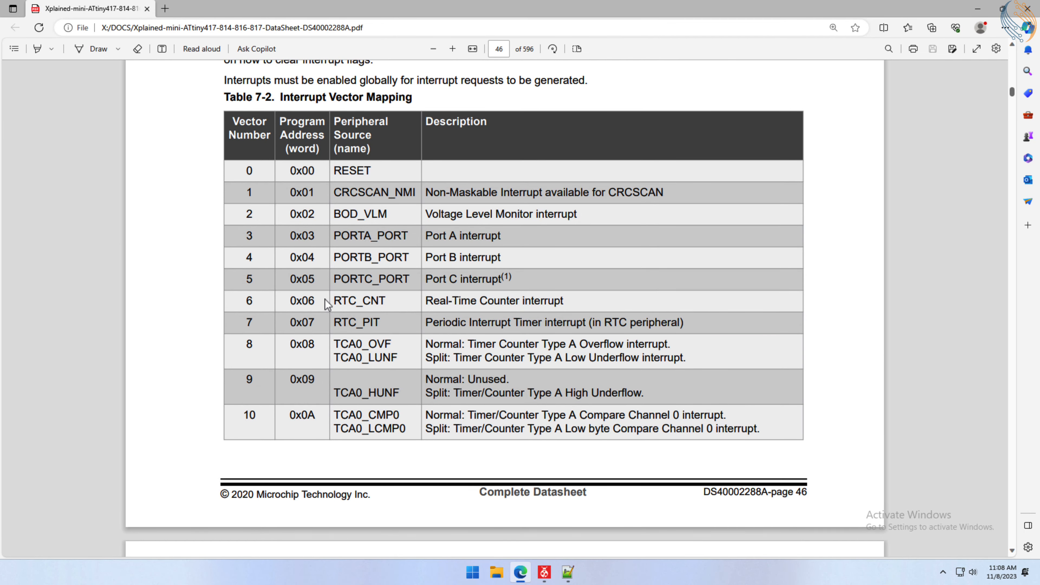
pyautogui.scroll(-3)
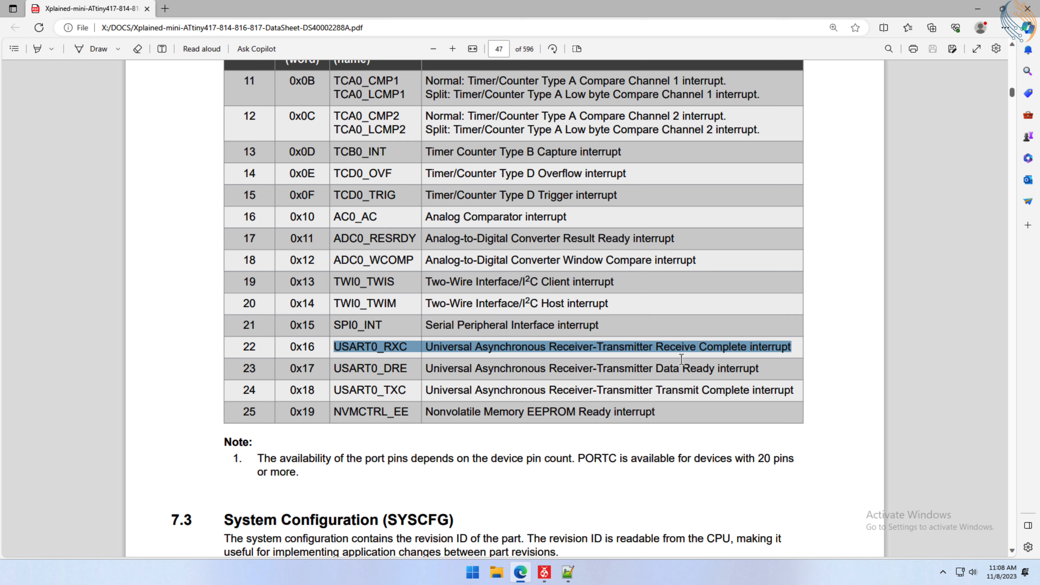
pyautogui.rightClick(370, 346)
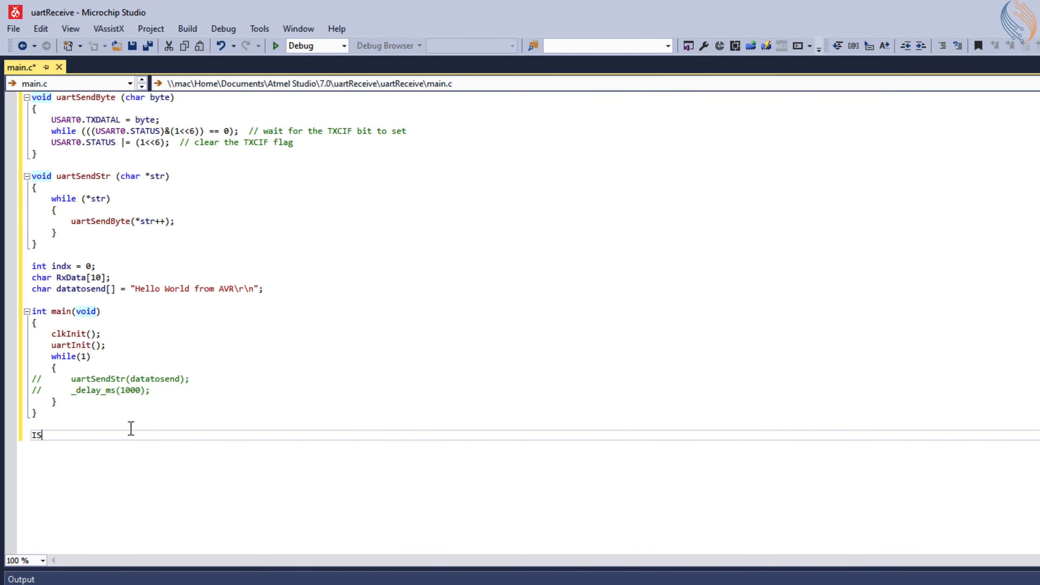
# Write ISR(USART0_RXC_vect) storing USART0.RXDATAL into RxData[indx++] with a comment.
pyautogui.write('R (USART0_RXC_vect')
pyautogui.write('{')
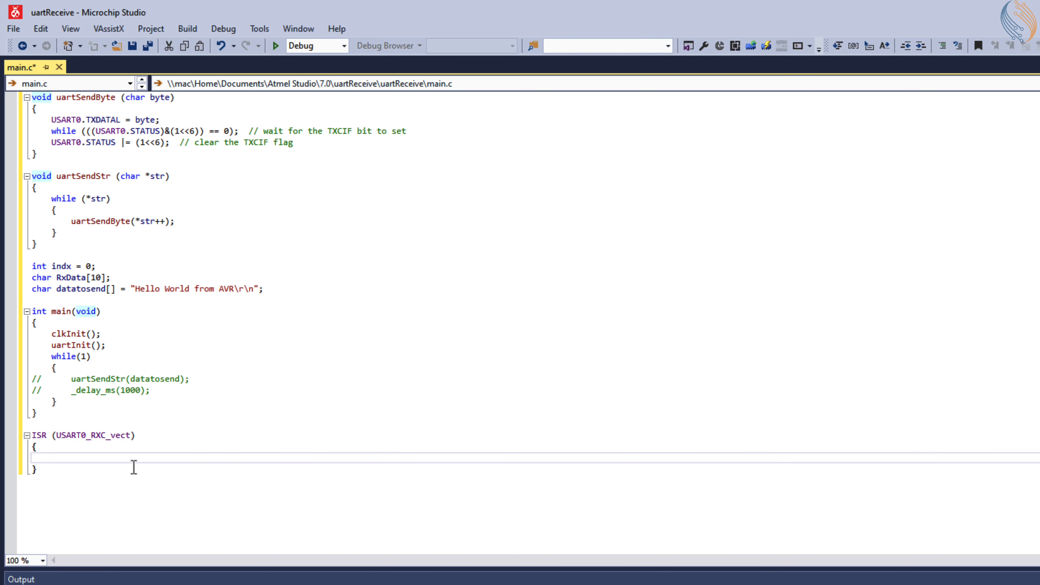
pyautogui.write('RxData[indx++] = USART0.')
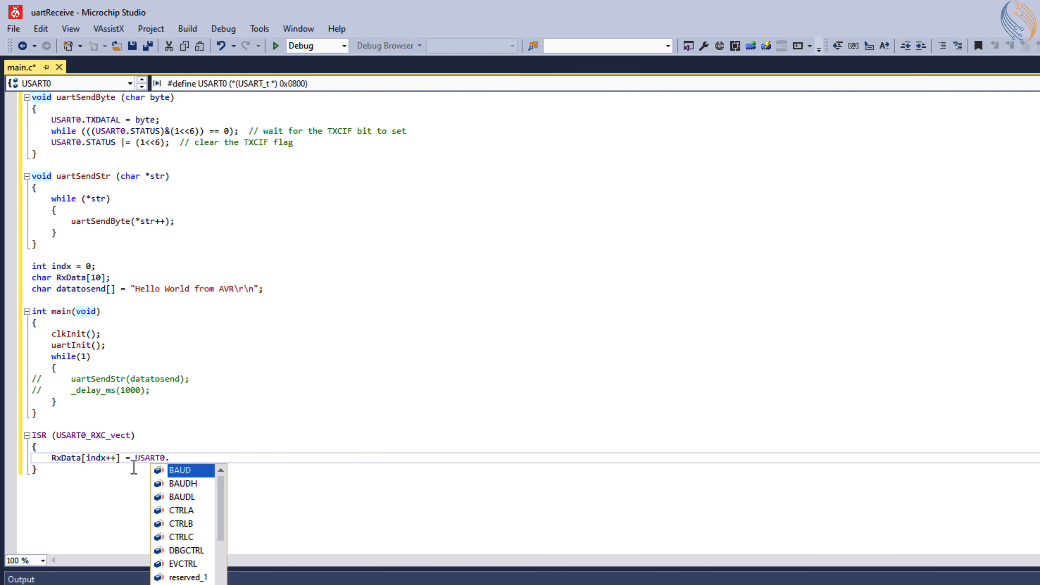
pyautogui.write('RXDATAL;  //')
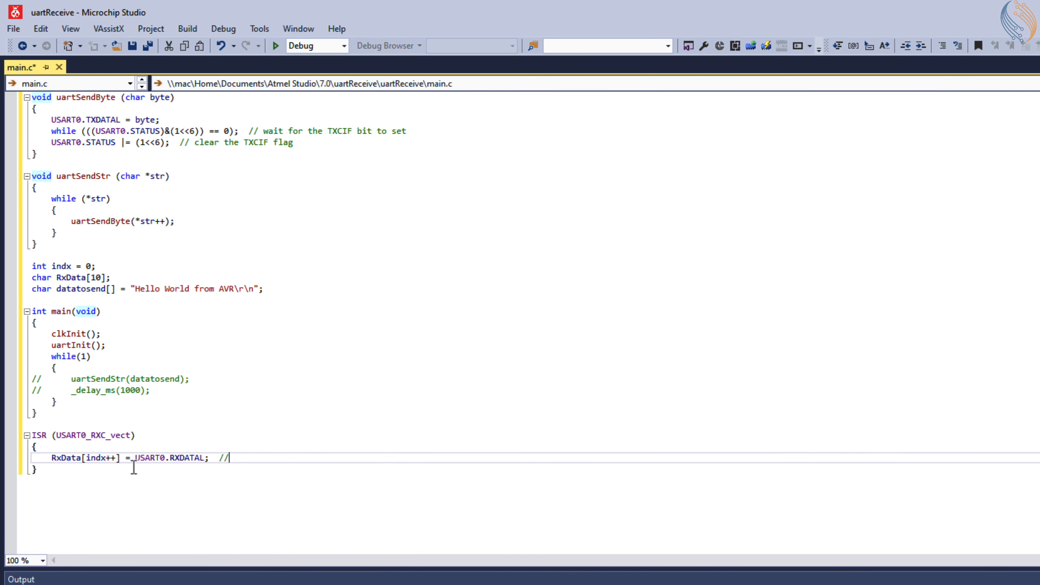
pyautogui.write('store data from RX Register to the buffer')
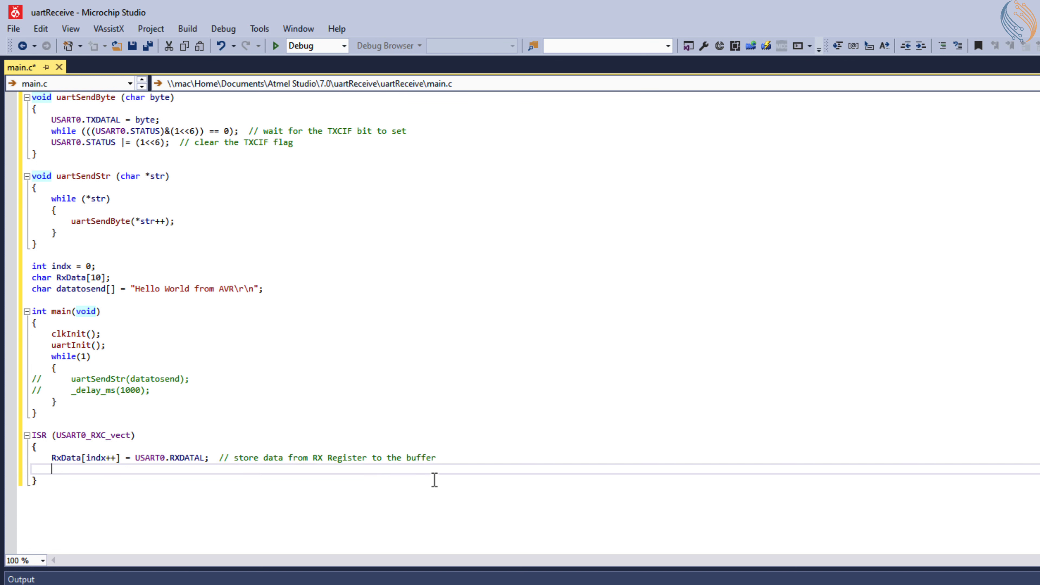
# Wrap indx back to 0 when it exceeds 9, and enable interrupts with sei() in main.
pyautogui.write('if (indx > 9')
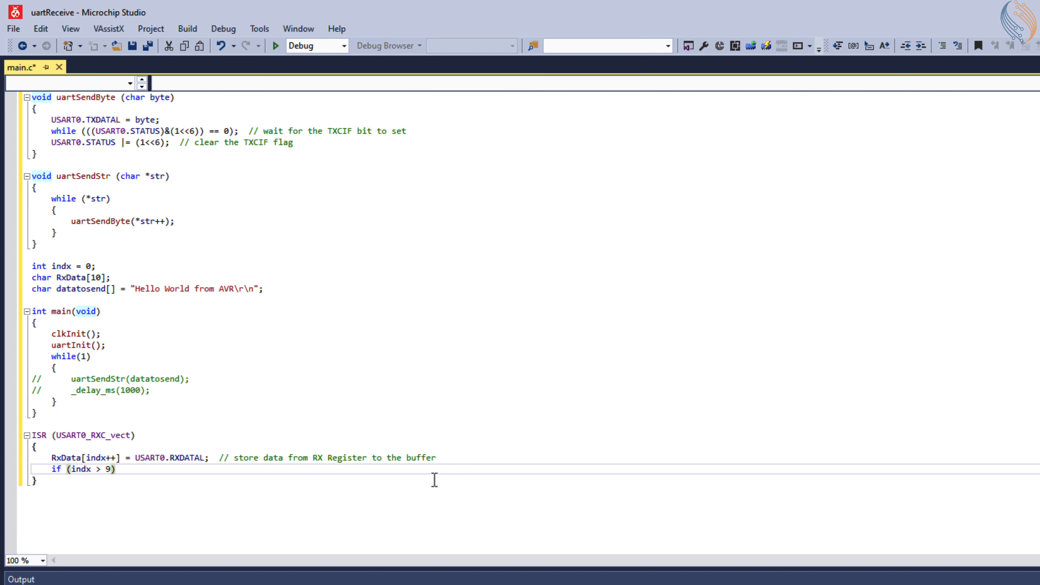
pyautogui.write('indx = 0;')
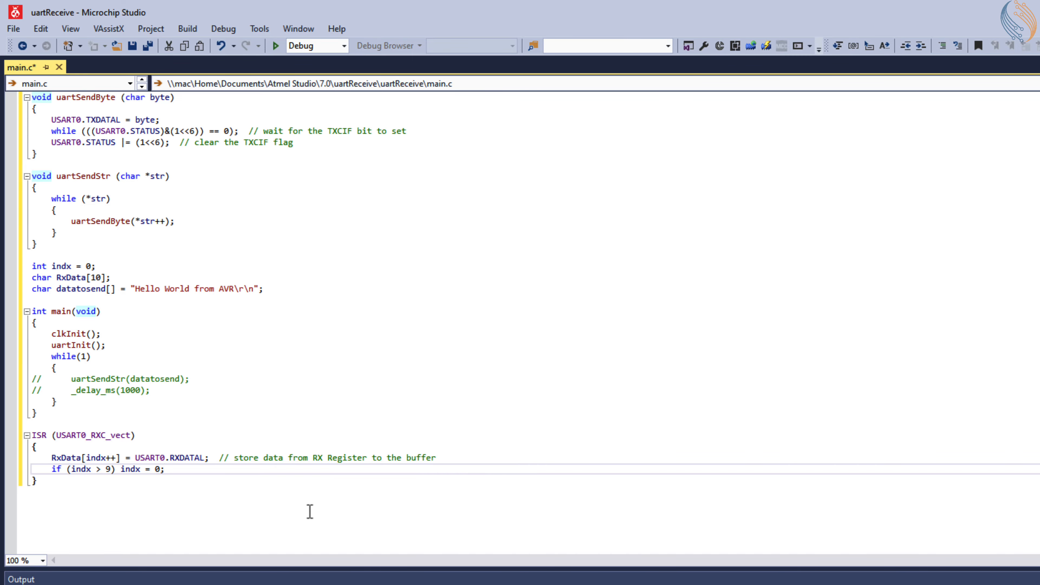
pyautogui.write('sei();')
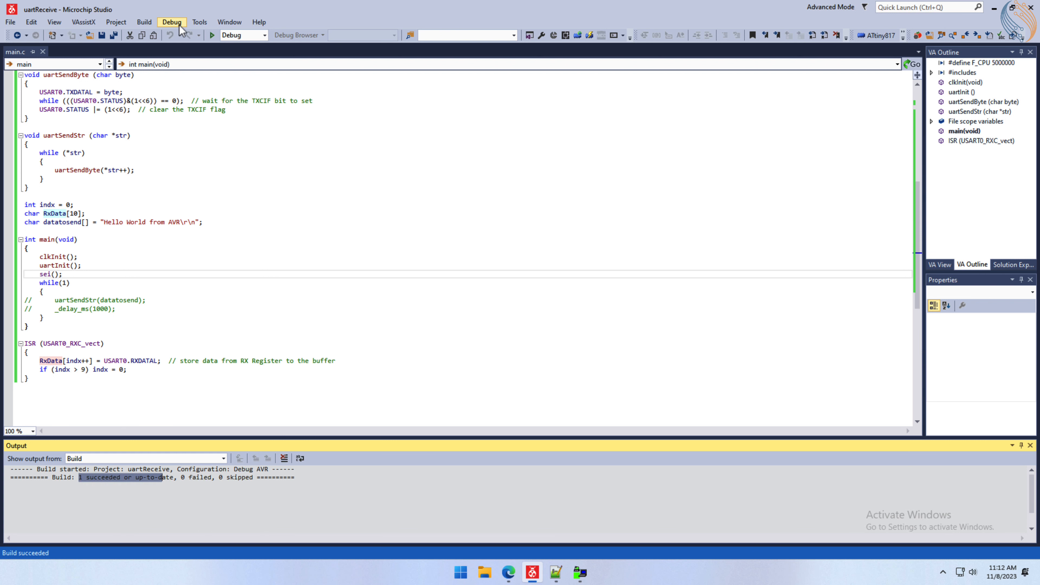
# Start a debug session of uartReceive via Debug > Start Debugging and Break, halting at main.
pyautogui.click(172, 22)
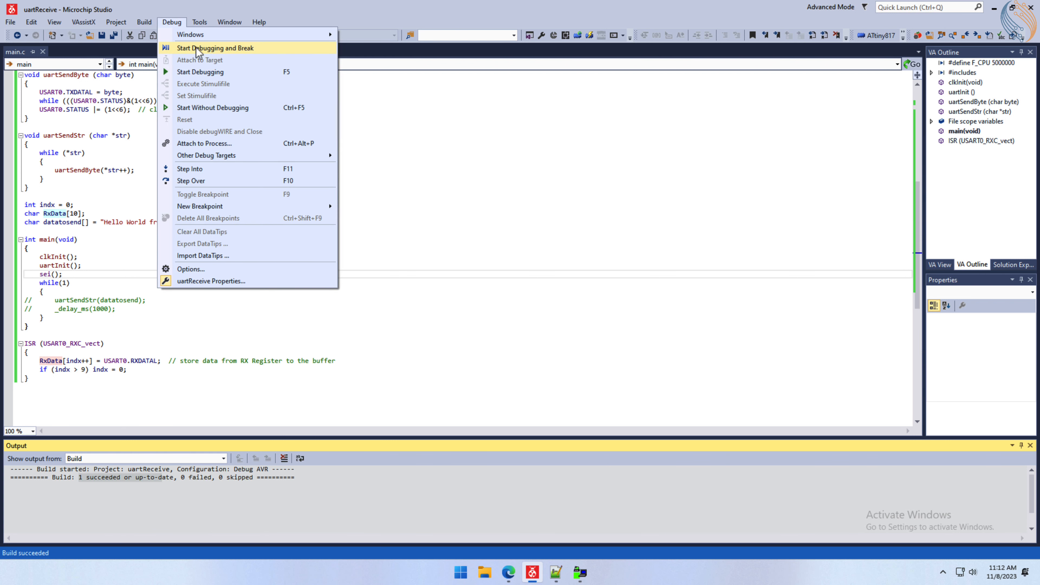
pyautogui.click(215, 48)
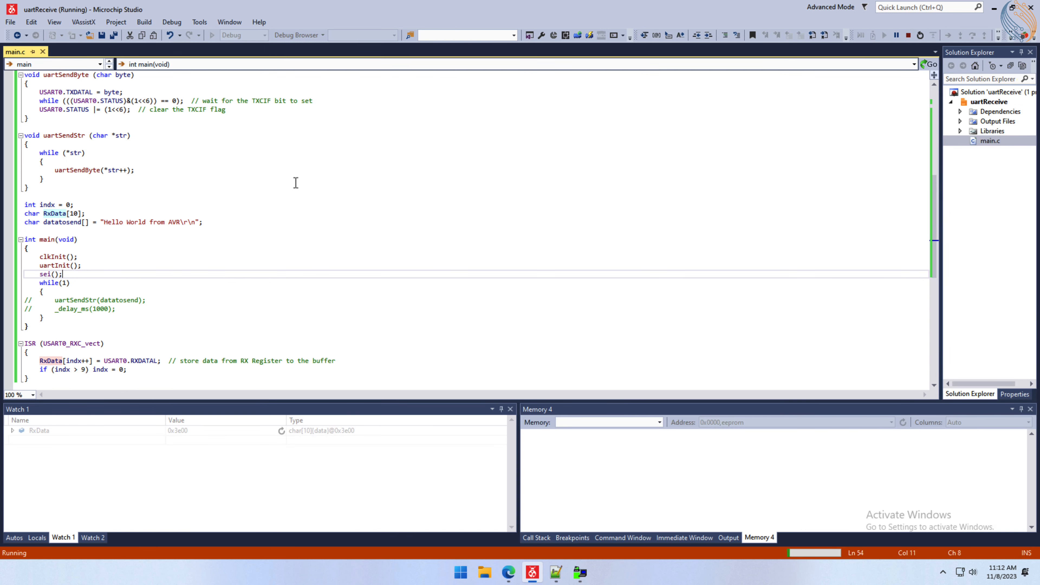
pyautogui.click(884, 35)
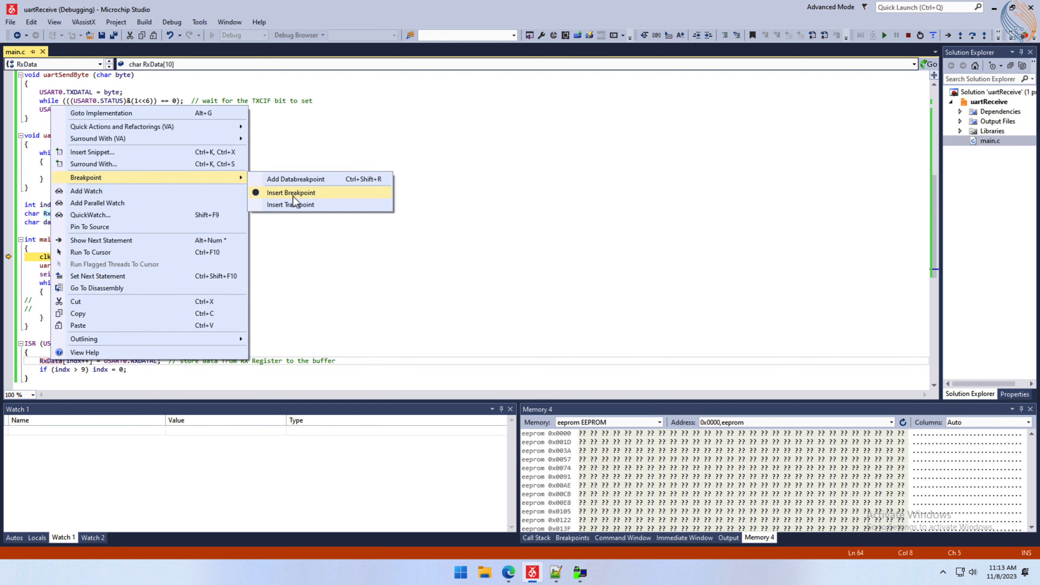
# Breakpoint the RxData[indx++] line and expand RxData in Watch 1 to its ten zero elements.
pyautogui.click(290, 193)
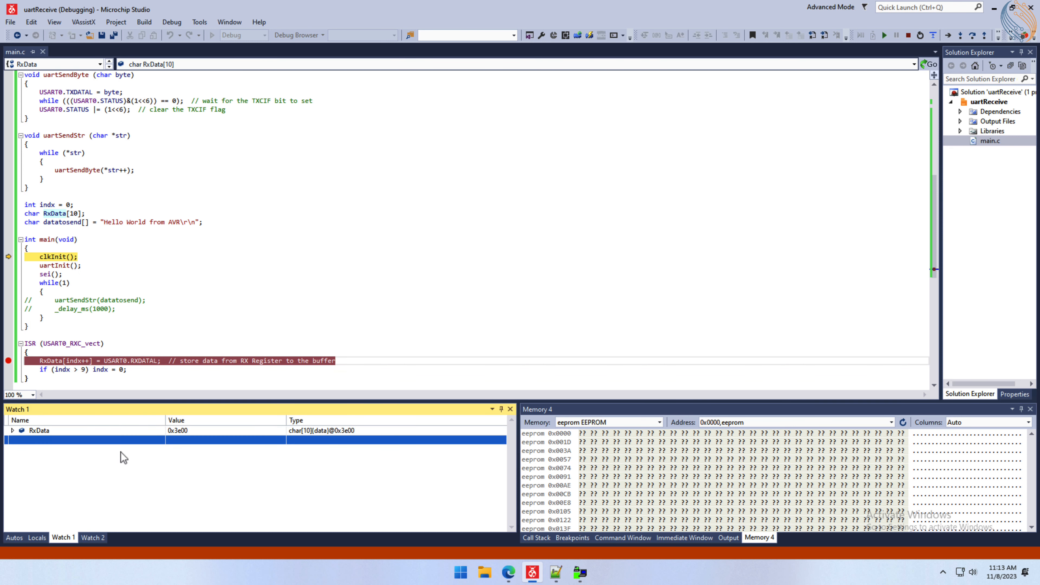
pyautogui.click(177, 430)
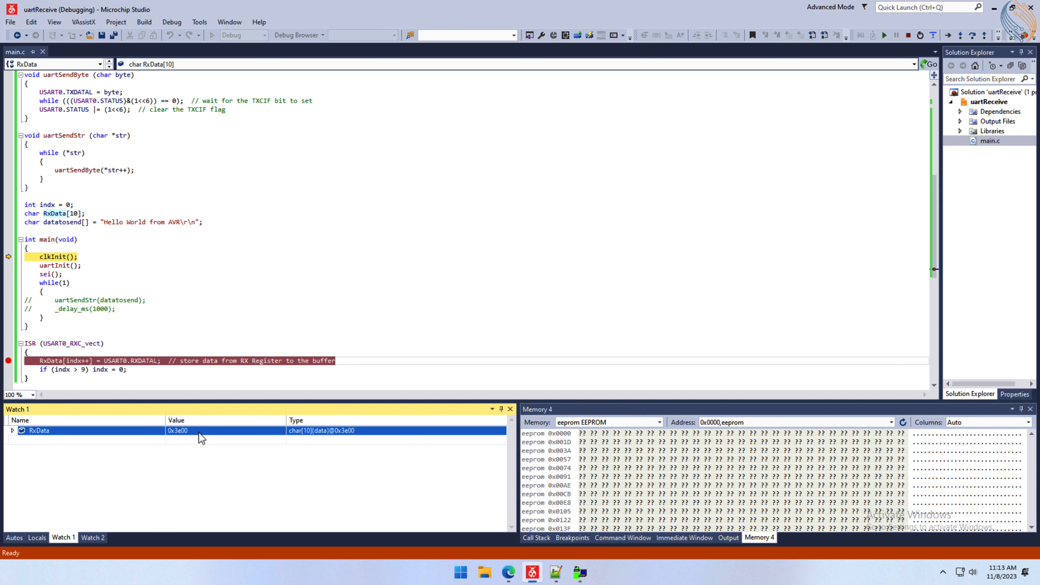
pyautogui.click(12, 430)
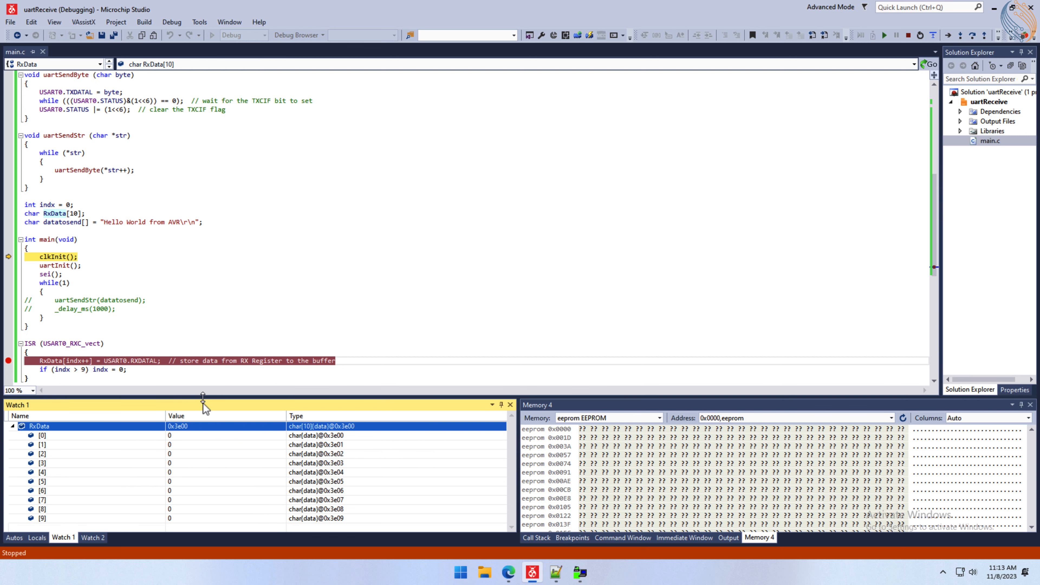
pyautogui.scroll(3)
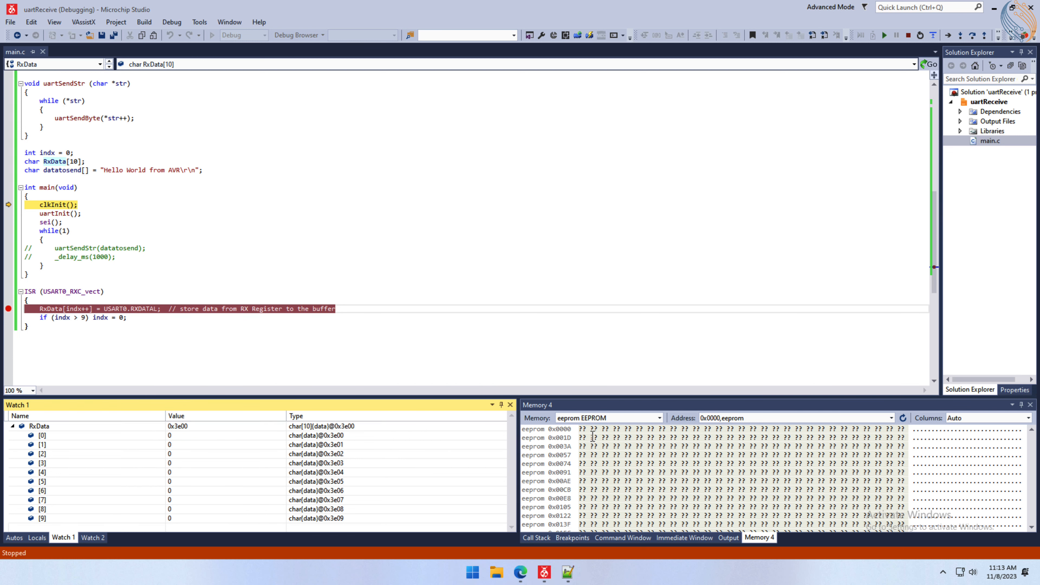
pyautogui.click(471, 571)
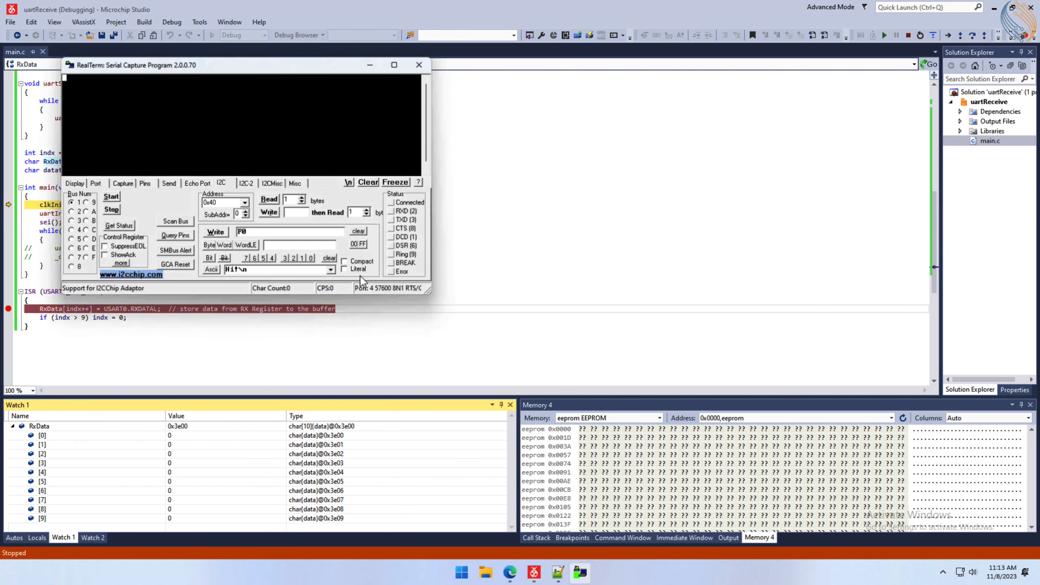
# Configure RealTerm's Port settings to 115200 baud on USB serial port 4.
pyautogui.click(95, 183)
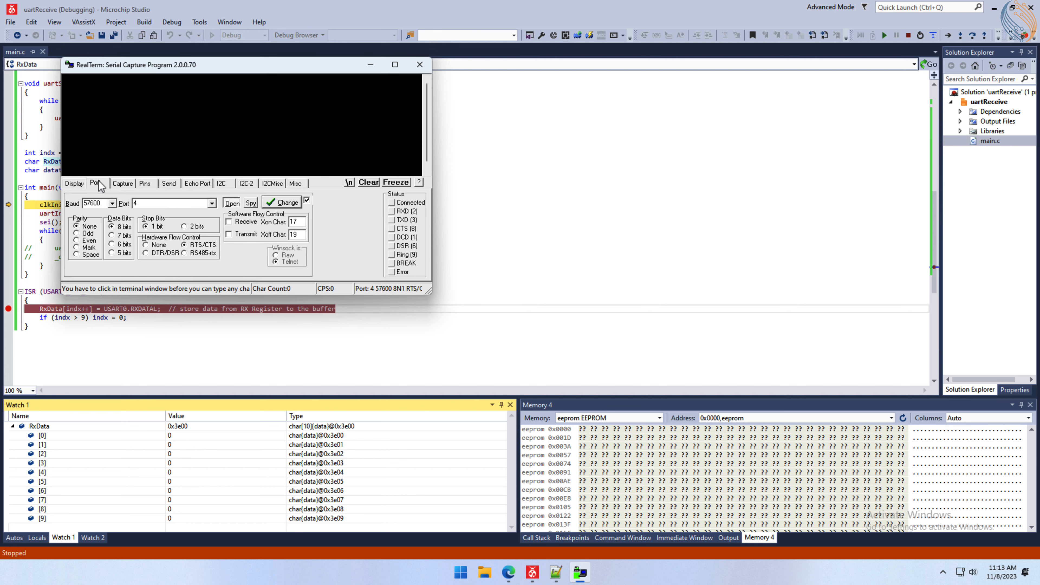
pyautogui.click(110, 203)
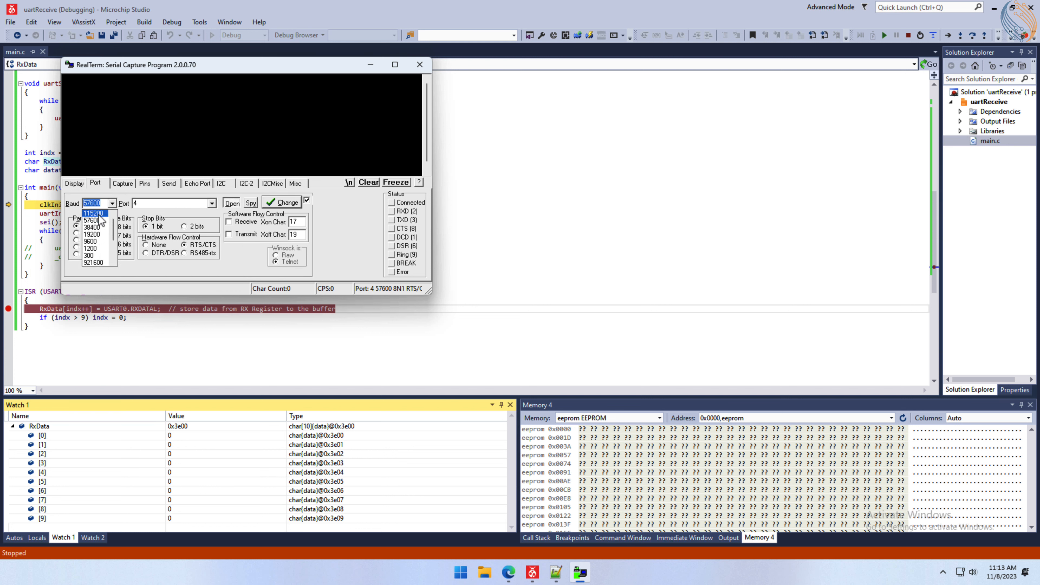
pyautogui.click(93, 213)
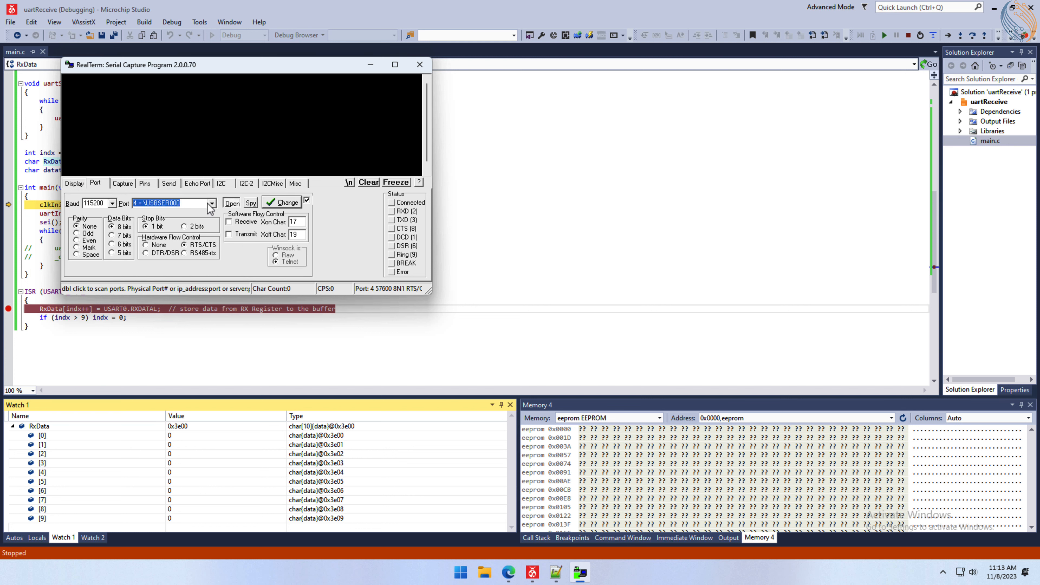
pyautogui.click(231, 204)
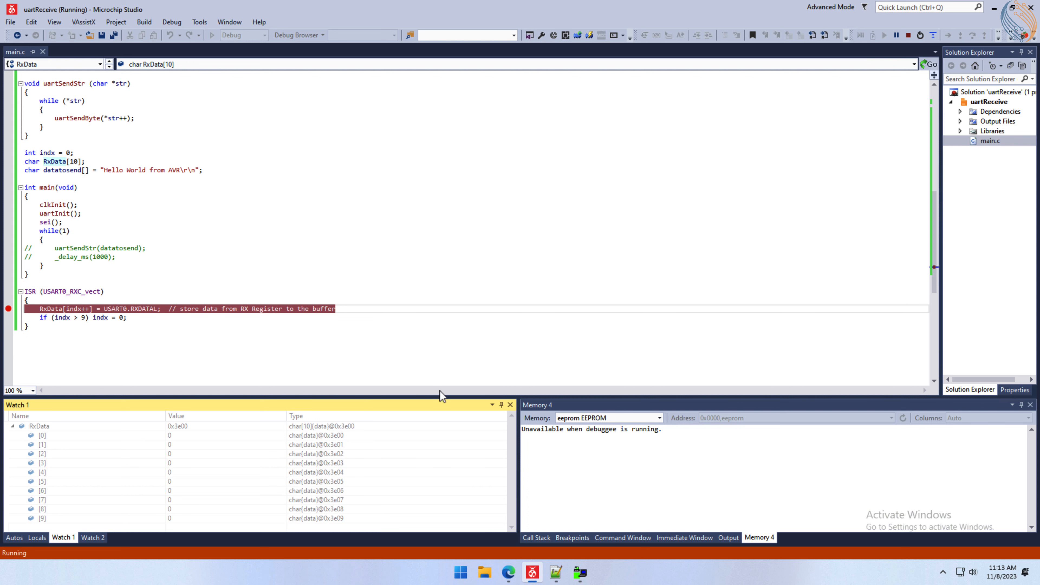
# Step over the store line at the ISR breakpoint so RxData[0] reads 65, then show Watch 2.
pyautogui.click(579, 572)
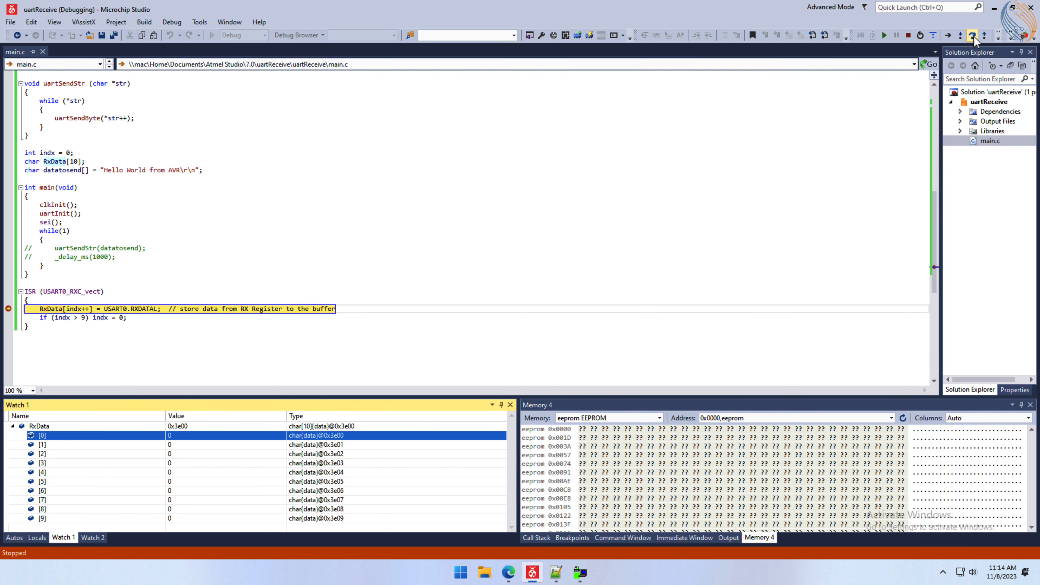
pyautogui.click(974, 35)
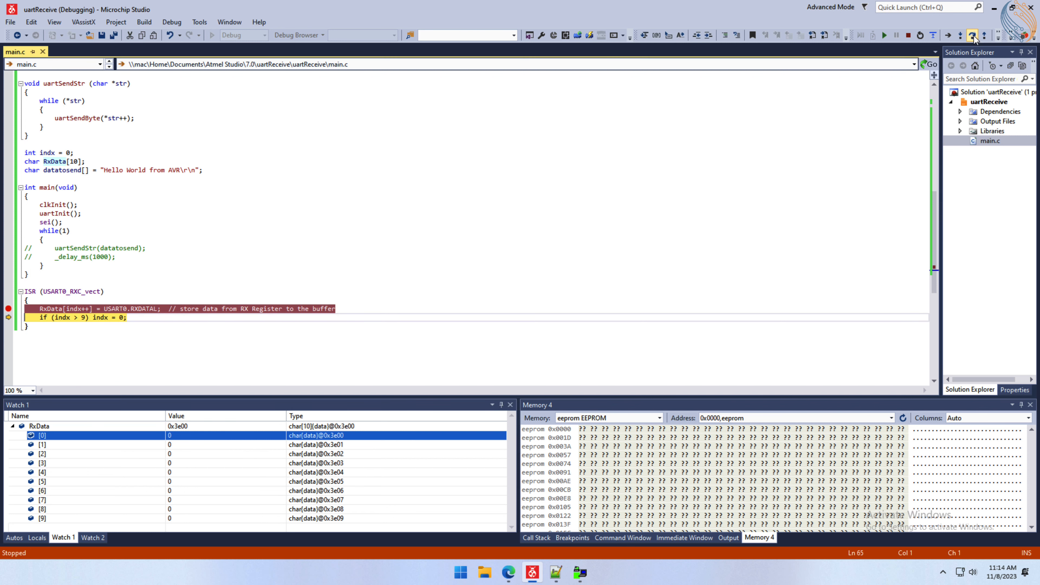
pyautogui.click(972, 35)
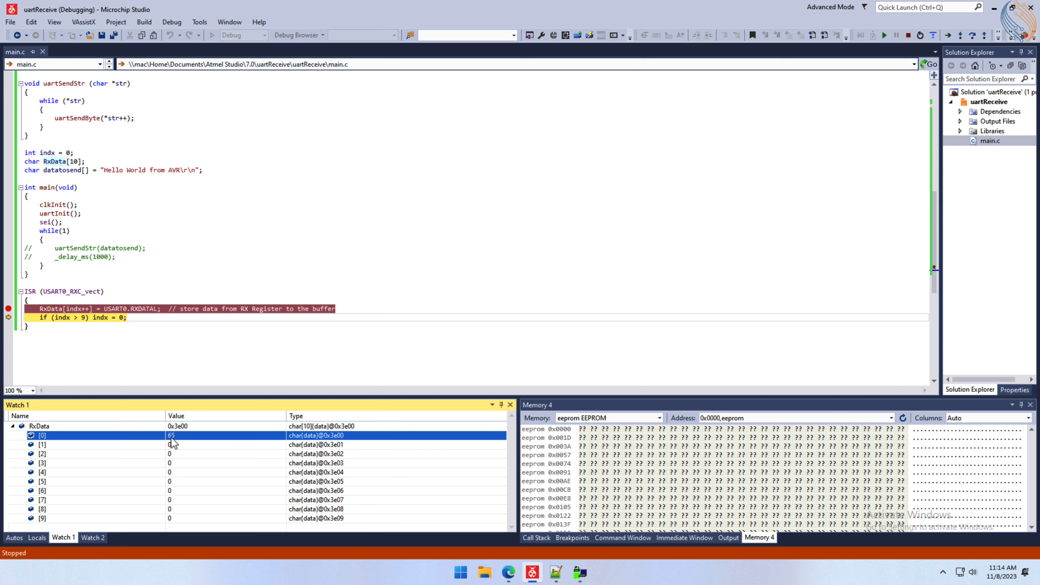
pyautogui.rightClick(171, 435)
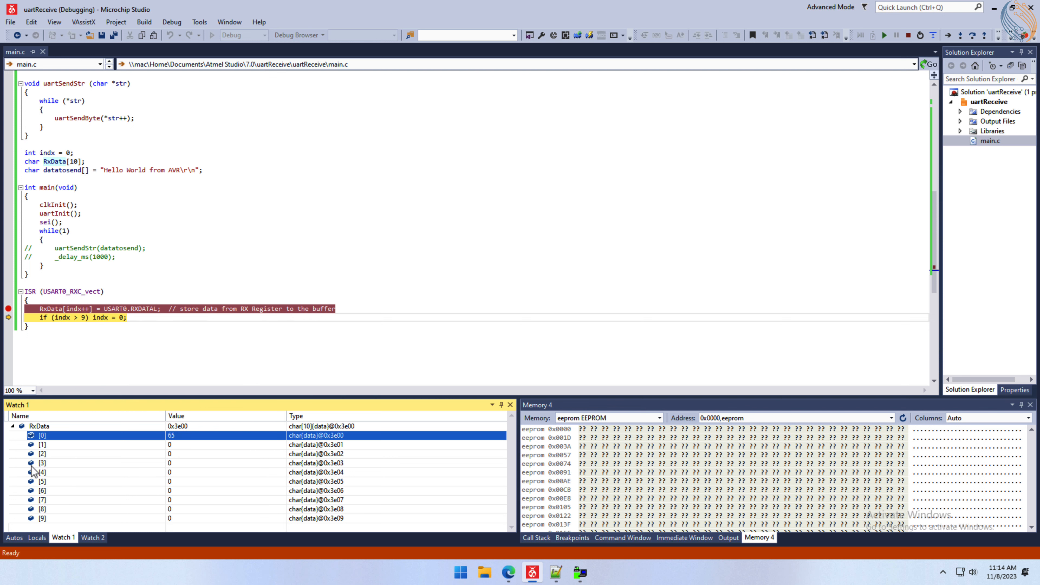
pyautogui.click(91, 537)
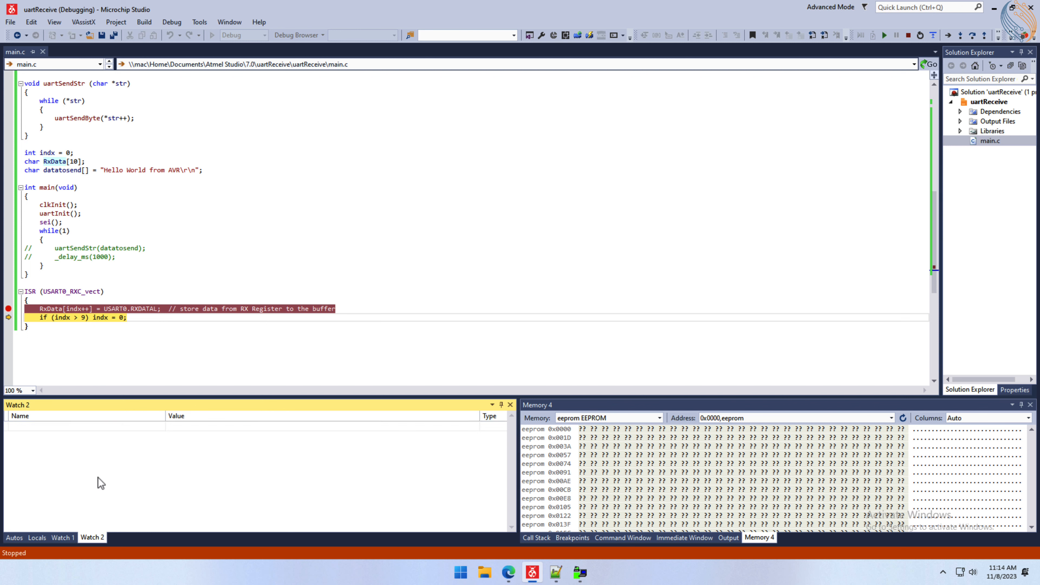
# Watch indx reaching 2 as RxData[1] becomes 66, and remove the ISR breakpoint.
pyautogui.write('indx')
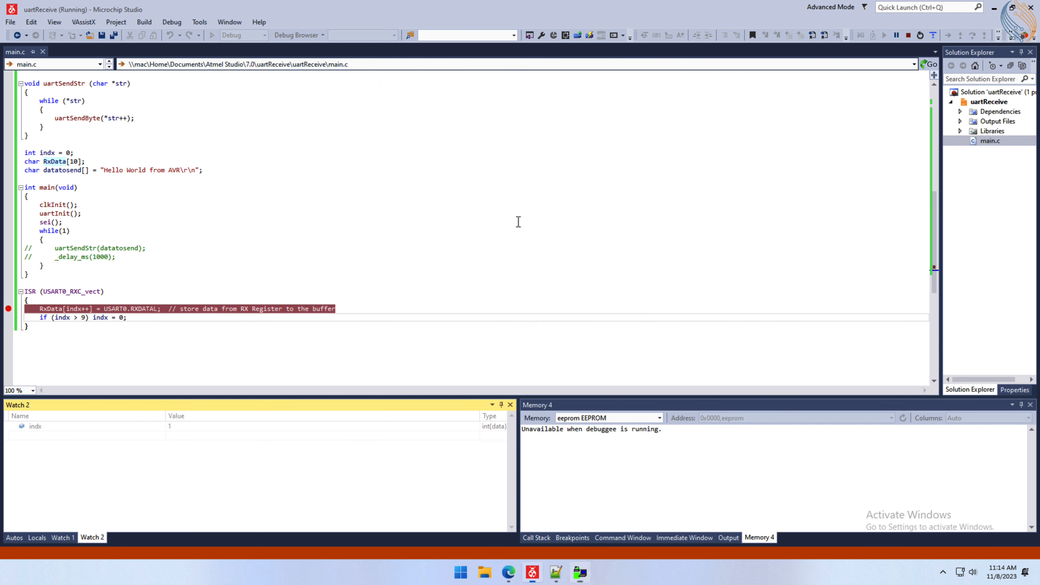
pyautogui.click(897, 35)
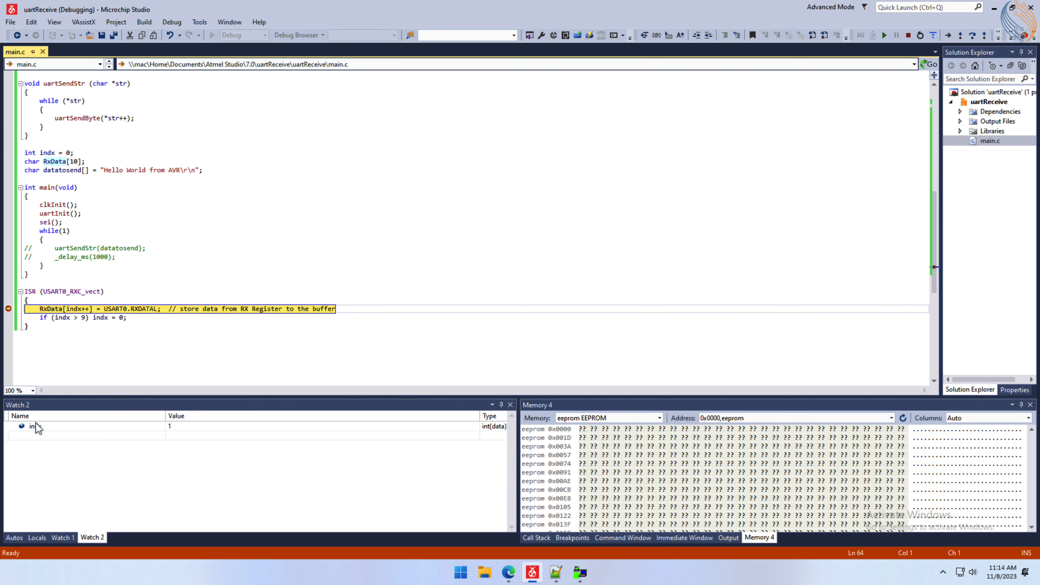
pyautogui.click(62, 538)
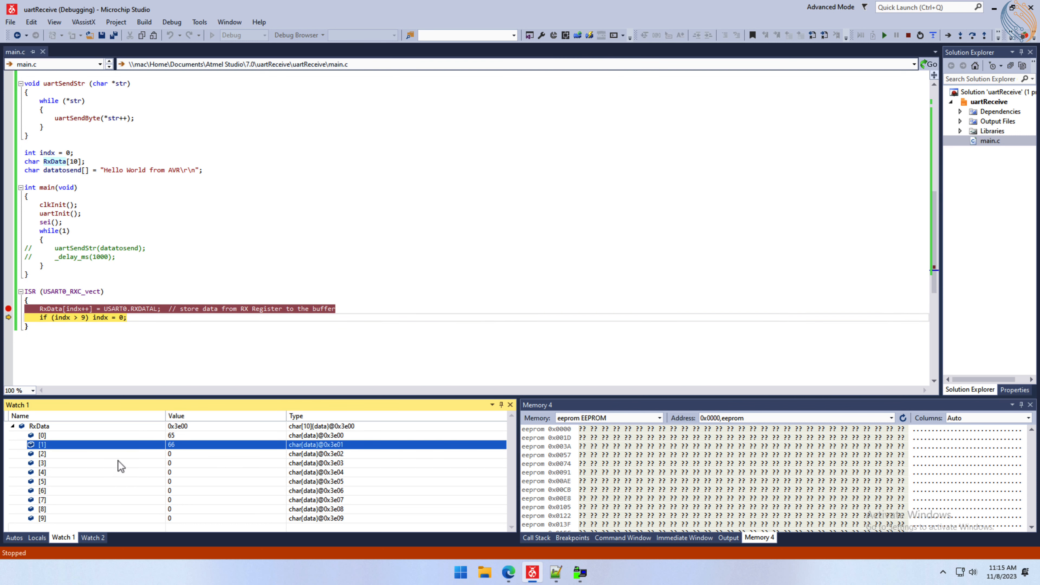
pyautogui.click(92, 538)
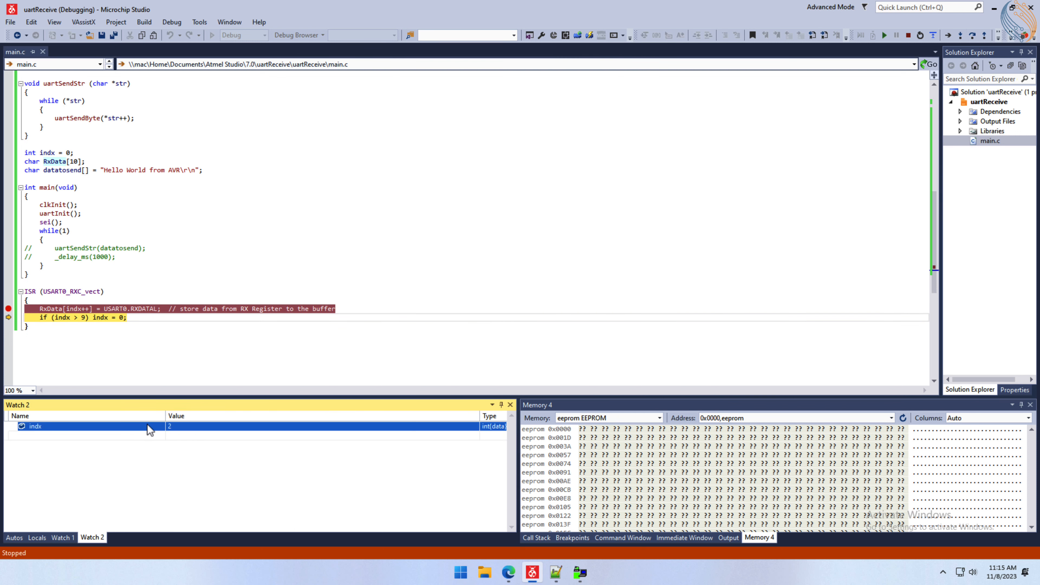
pyautogui.click(62, 537)
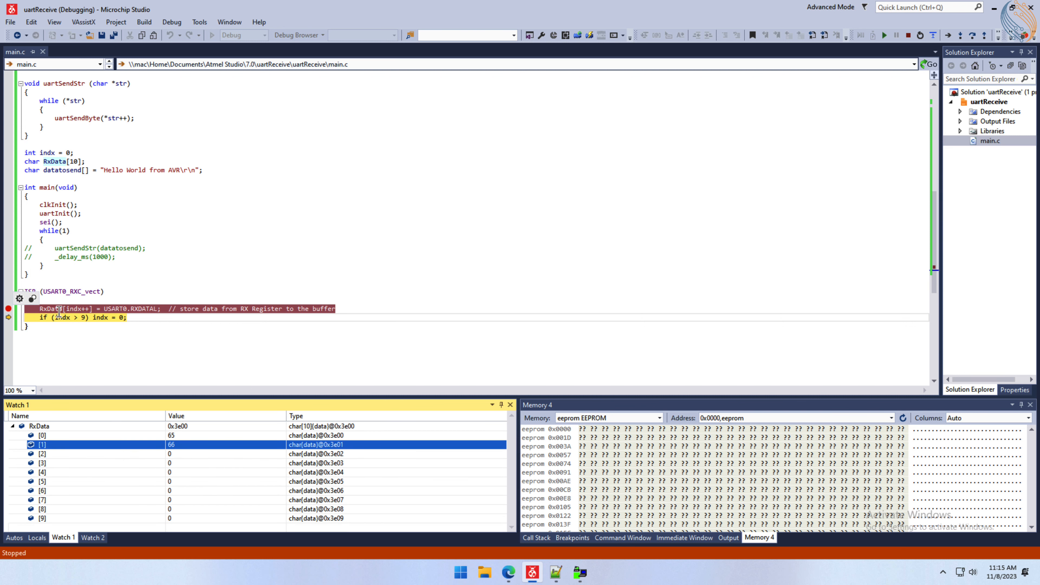
pyautogui.rightClick(60, 308)
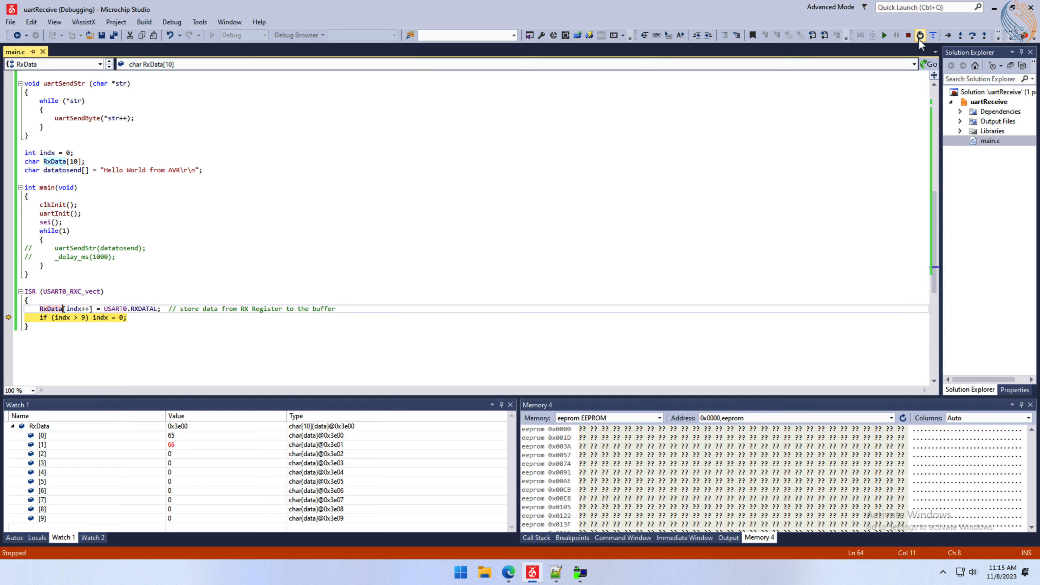
# Resume the board's program and send a short text string from RealTerm's Send tab.
pyautogui.click(913, 35)
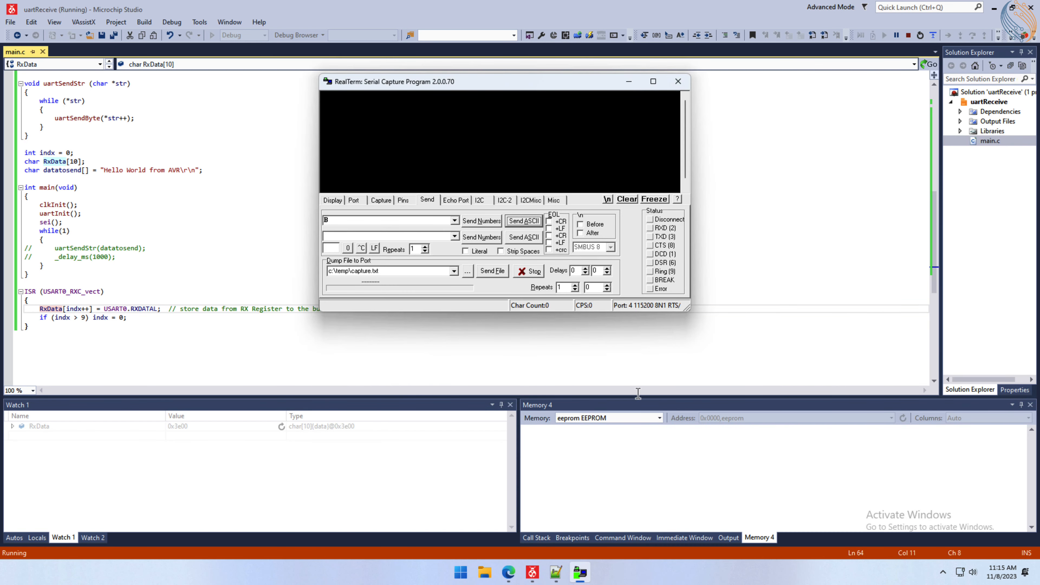
pyautogui.write('Hek')
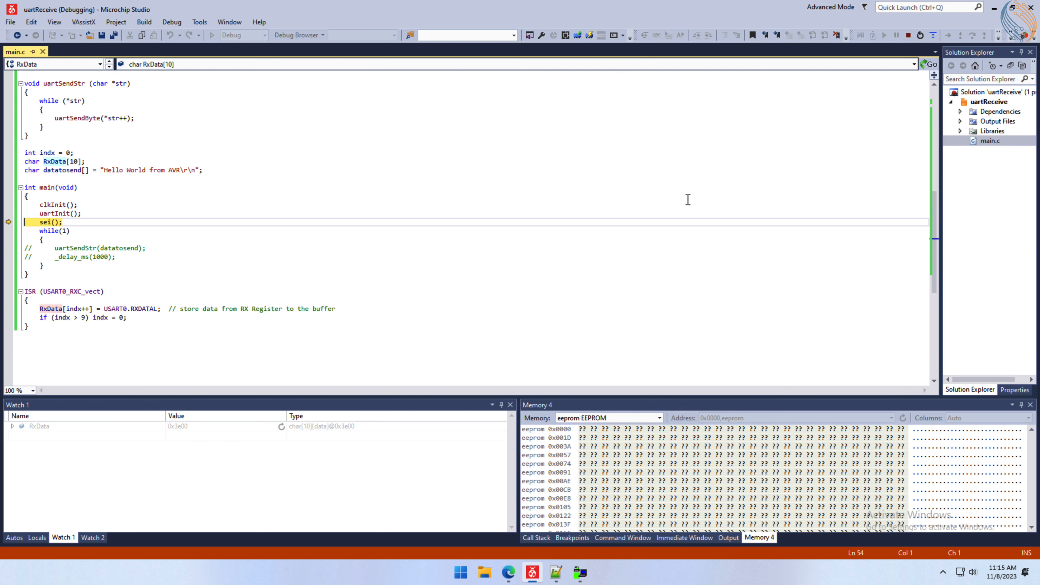
# Confirm RxData holds 72, 101, 108, 108, 111 and Memory 4 shows Hello at 0x3E00, then resume.
pyautogui.click(12, 426)
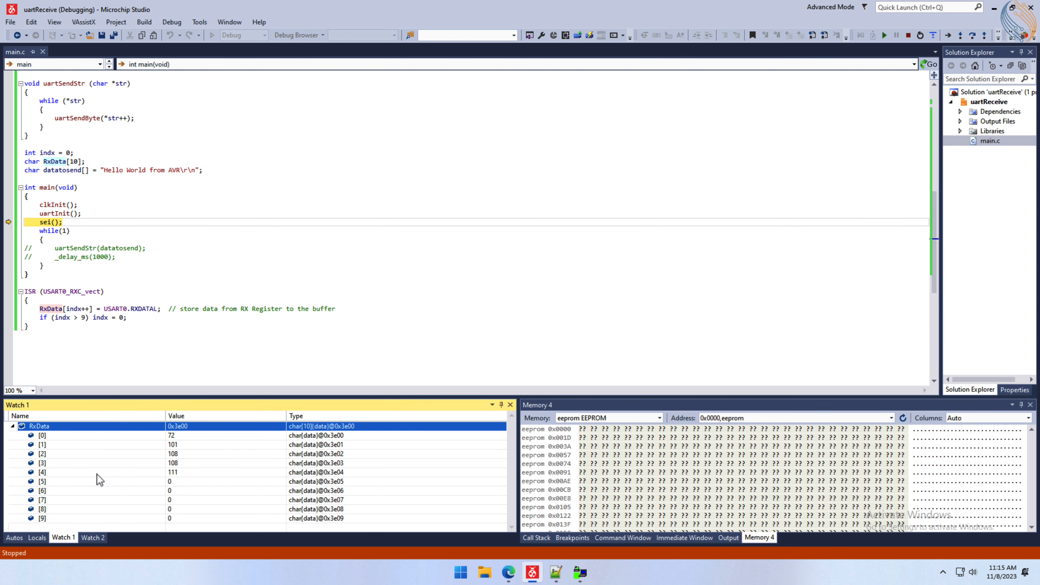
pyautogui.click(42, 472)
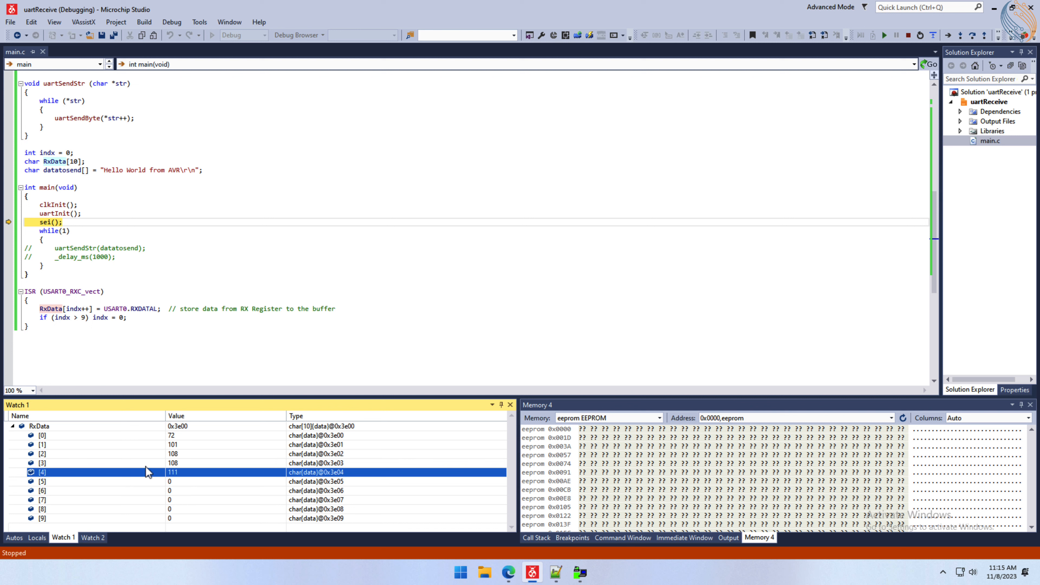
pyautogui.click(40, 426)
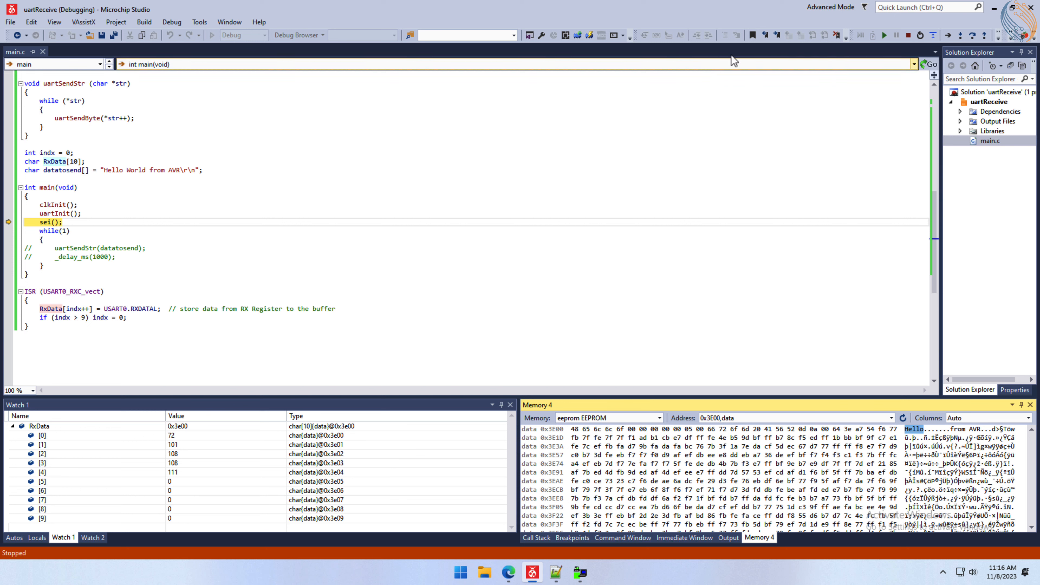
pyautogui.click(883, 35)
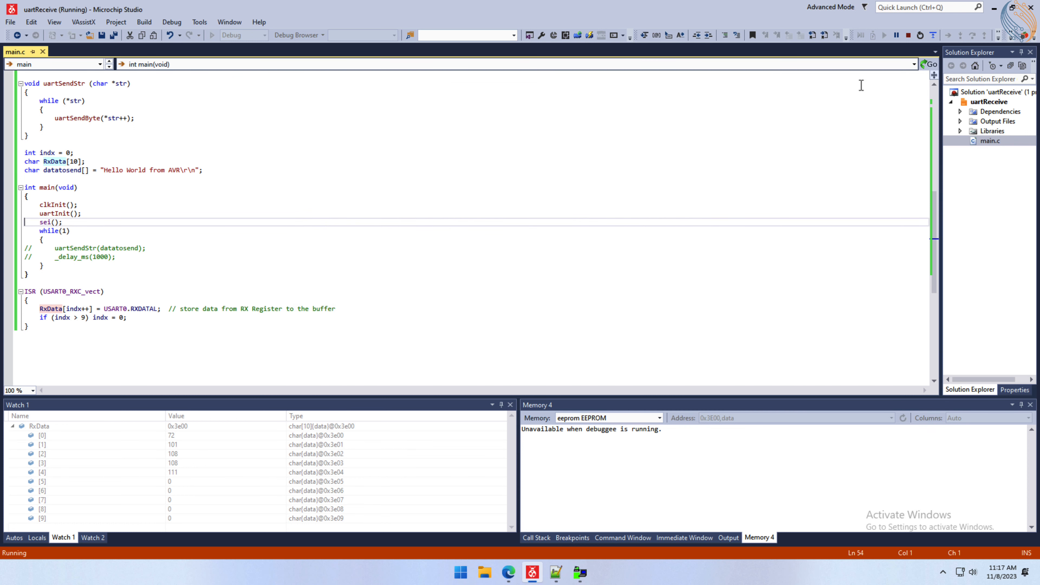
# Pause to read the wrapped buffer holding 'from COMP' plus a leftover 'd', then resume.
pyautogui.click(896, 35)
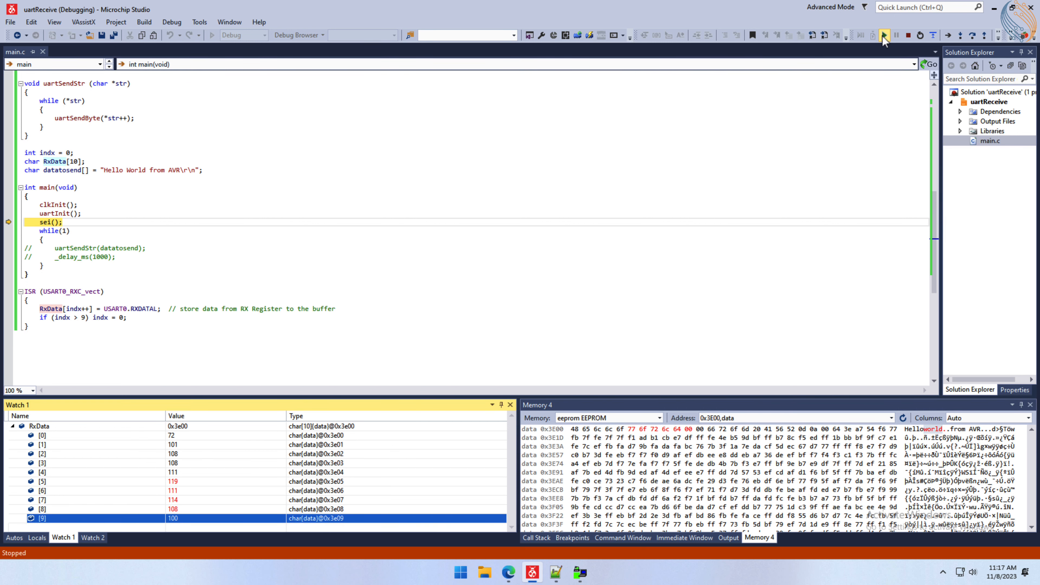
pyautogui.click(884, 35)
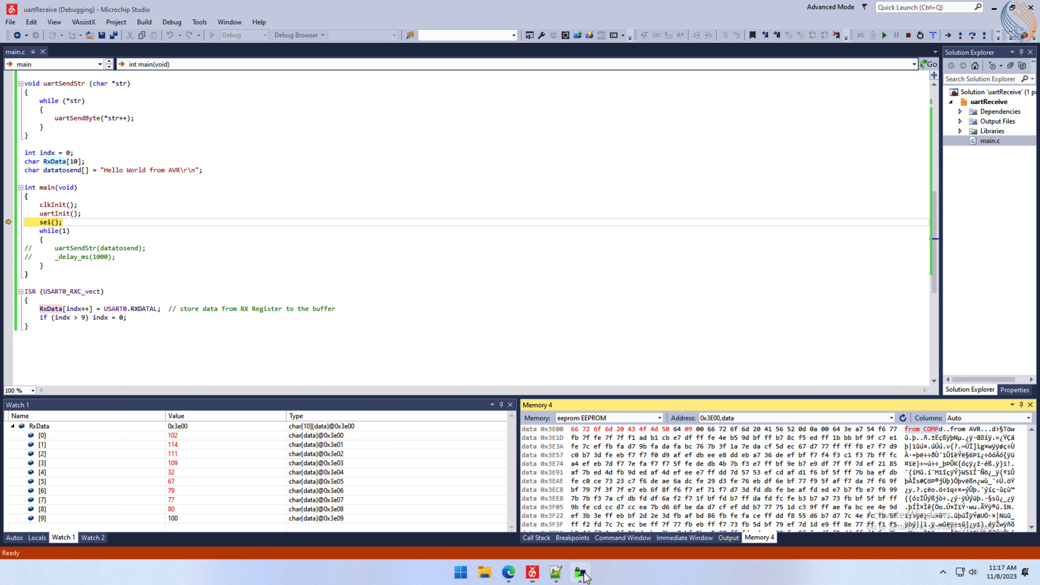
pyautogui.click(580, 572)
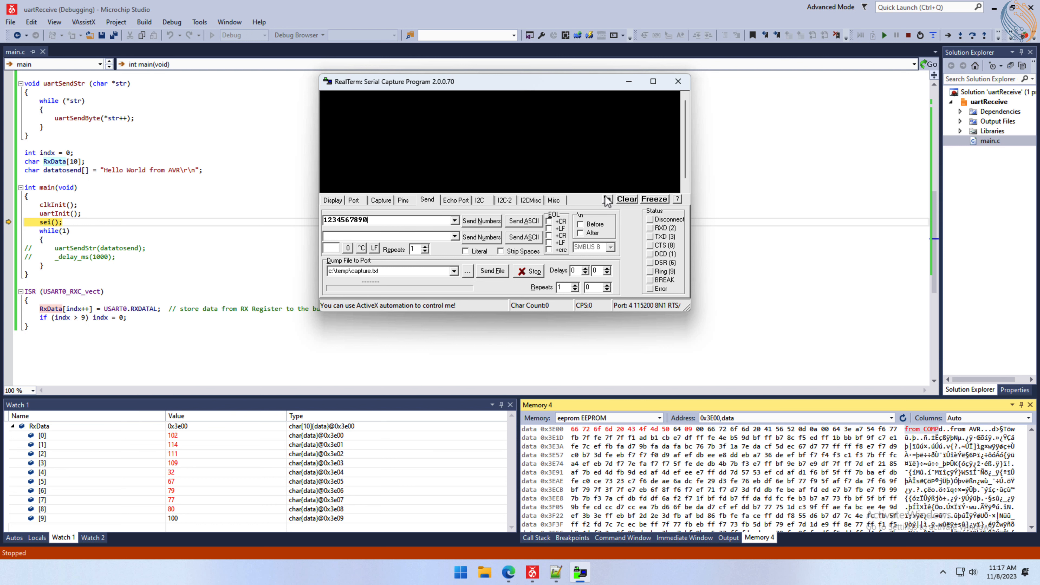
pyautogui.click(883, 35)
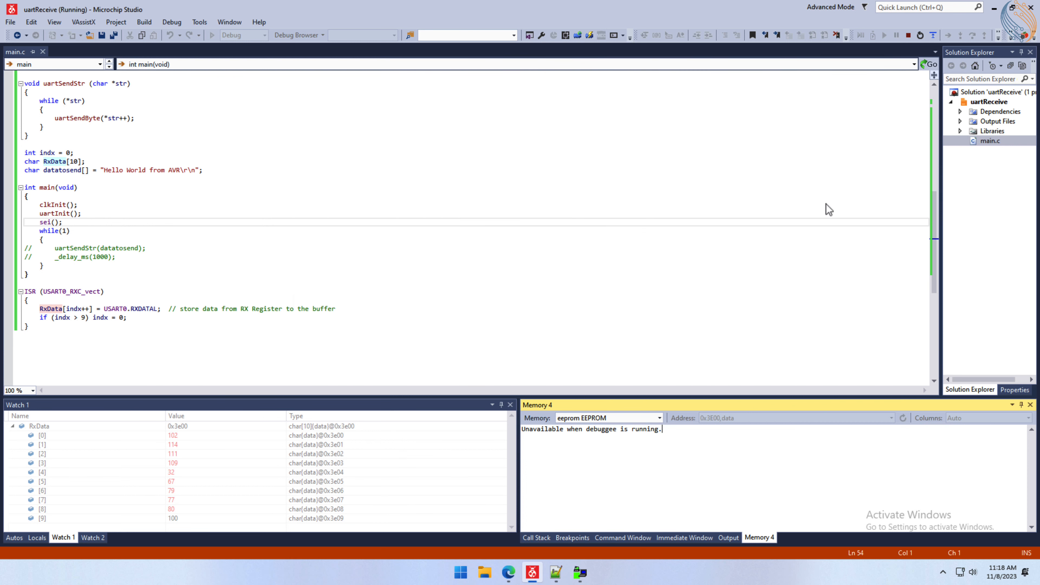
pyautogui.click(897, 35)
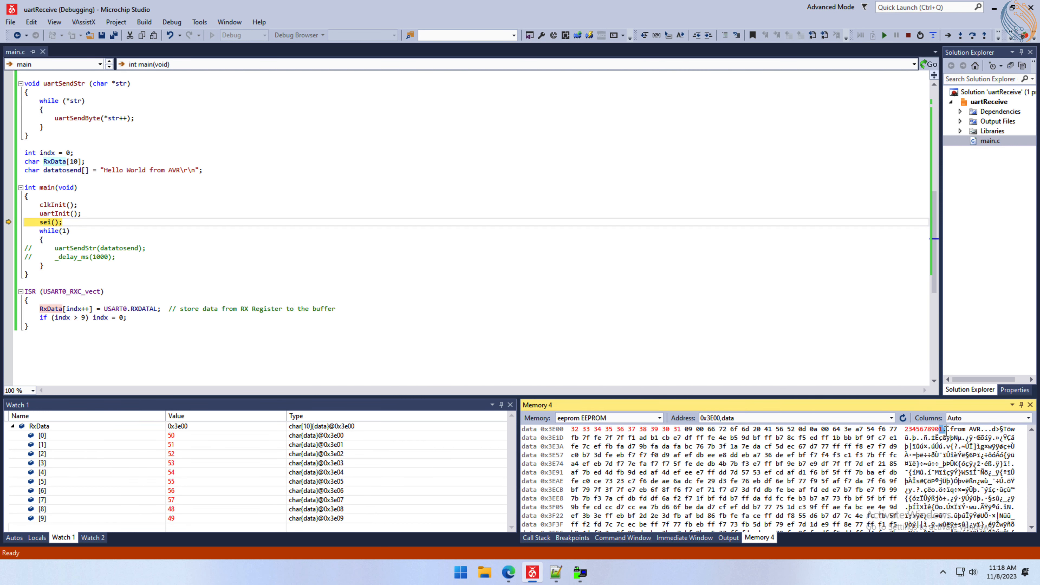